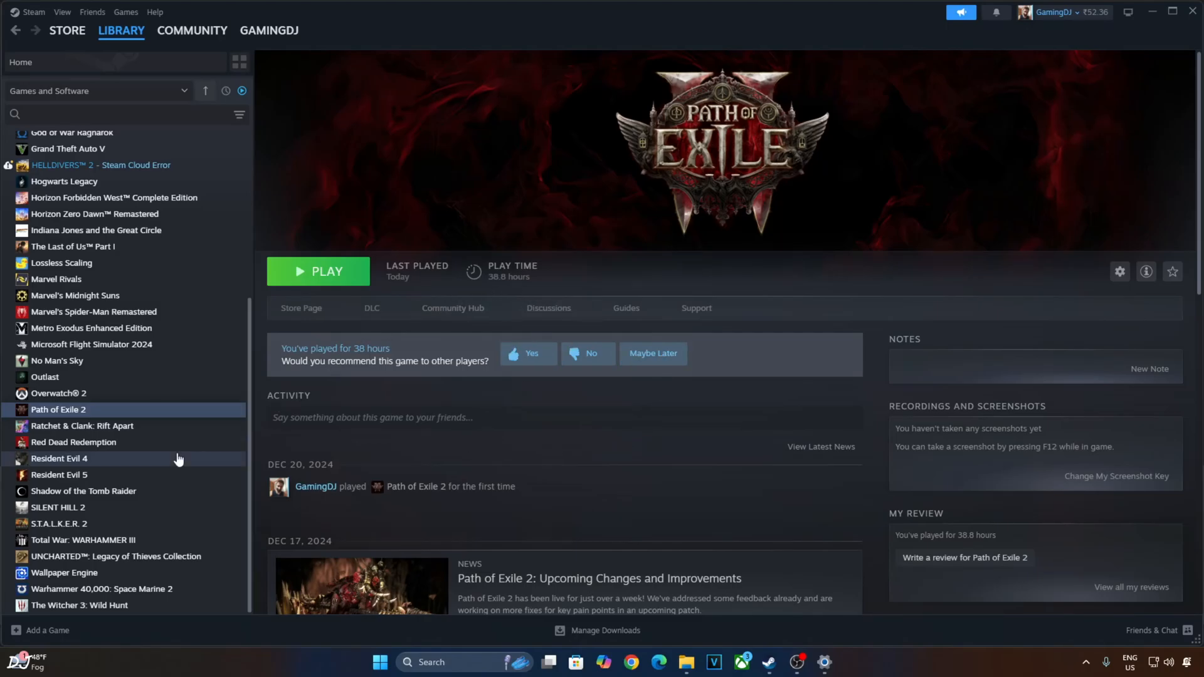
mouse_move(380, 217)
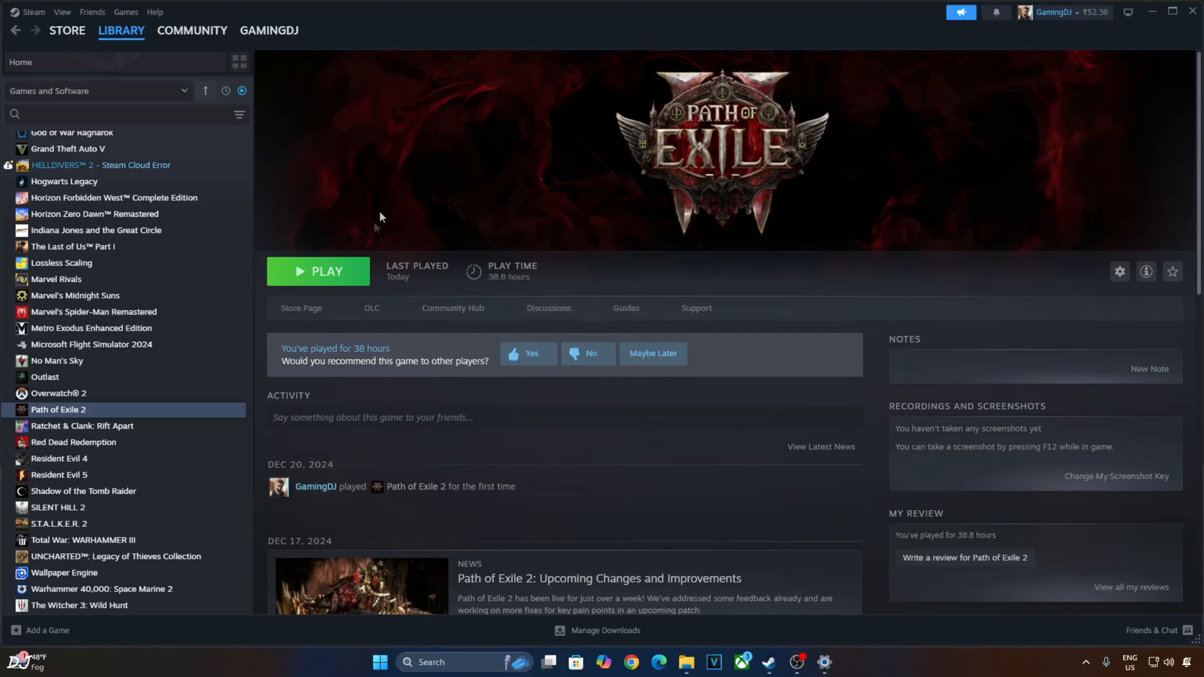
mouse_move(503, 213)
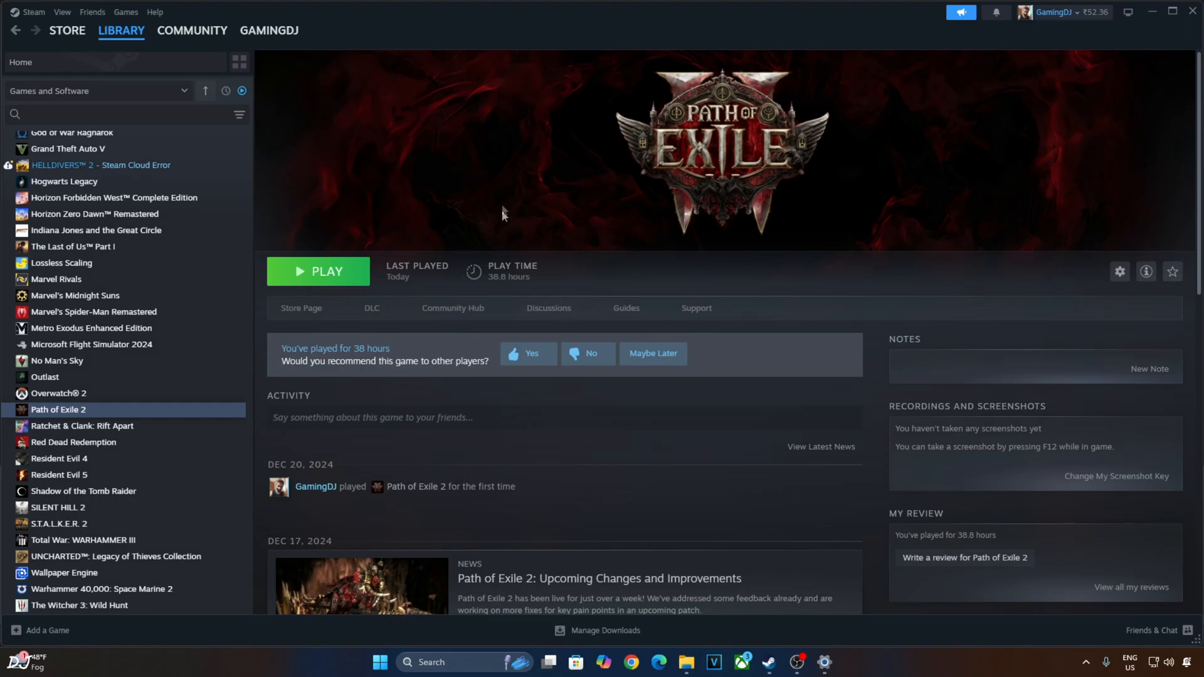
mouse_move(530, 330)
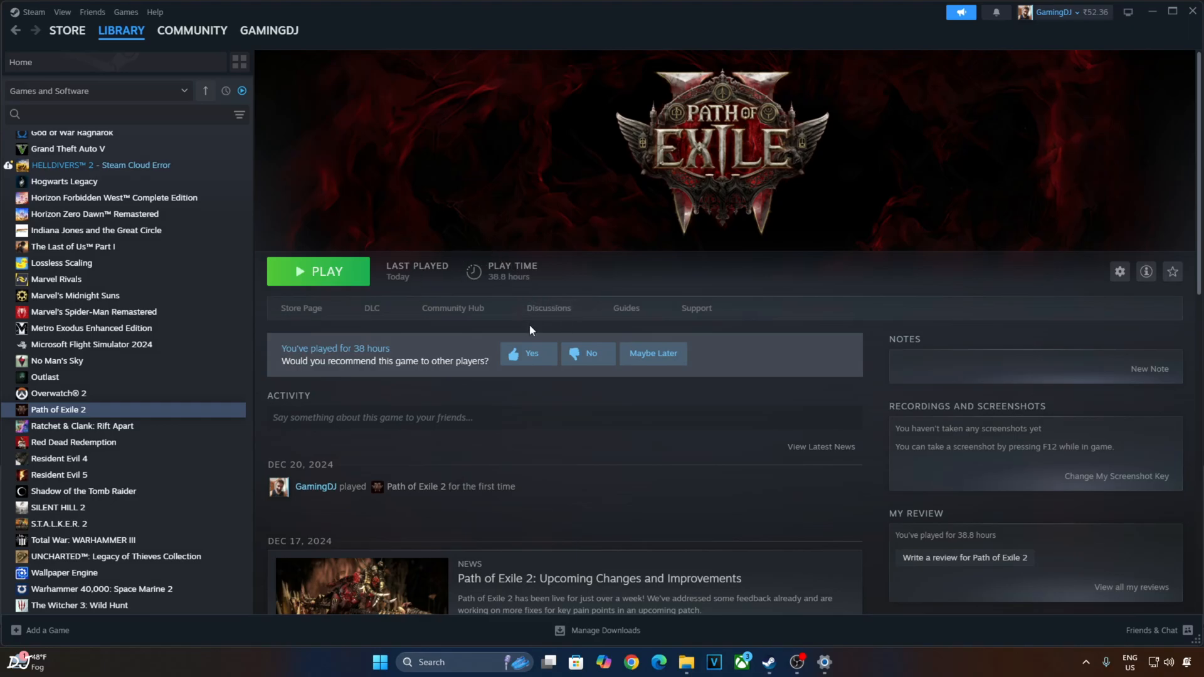
mouse_move(614, 478)
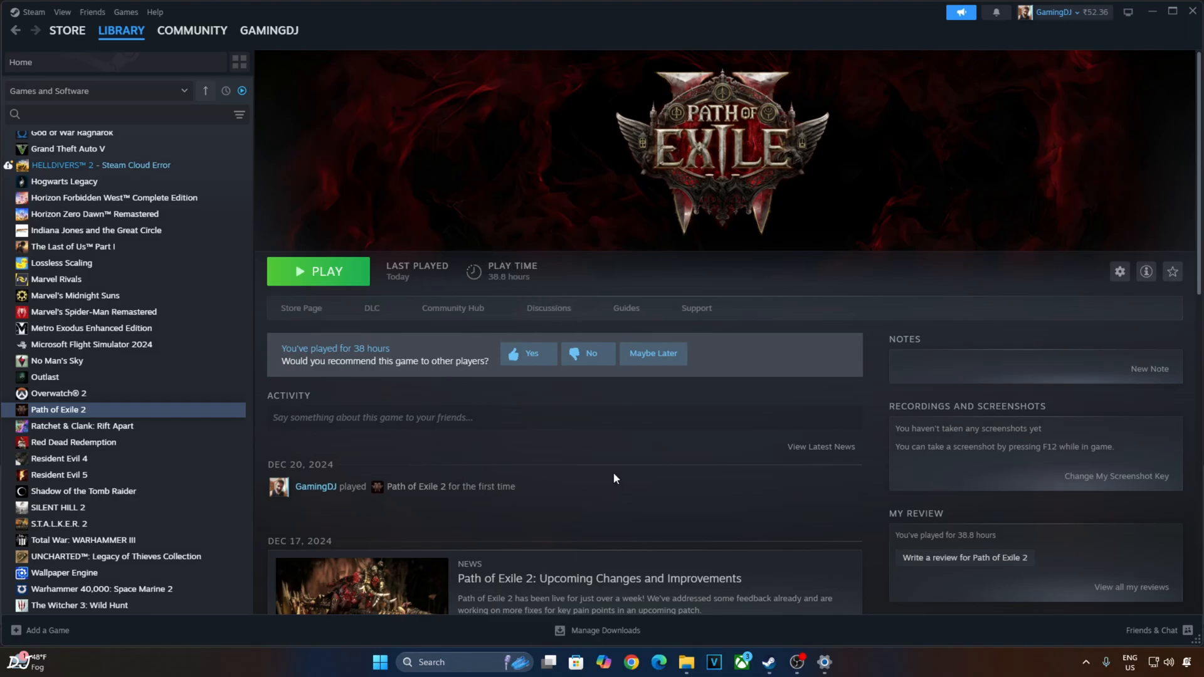
mouse_move(761, 352)
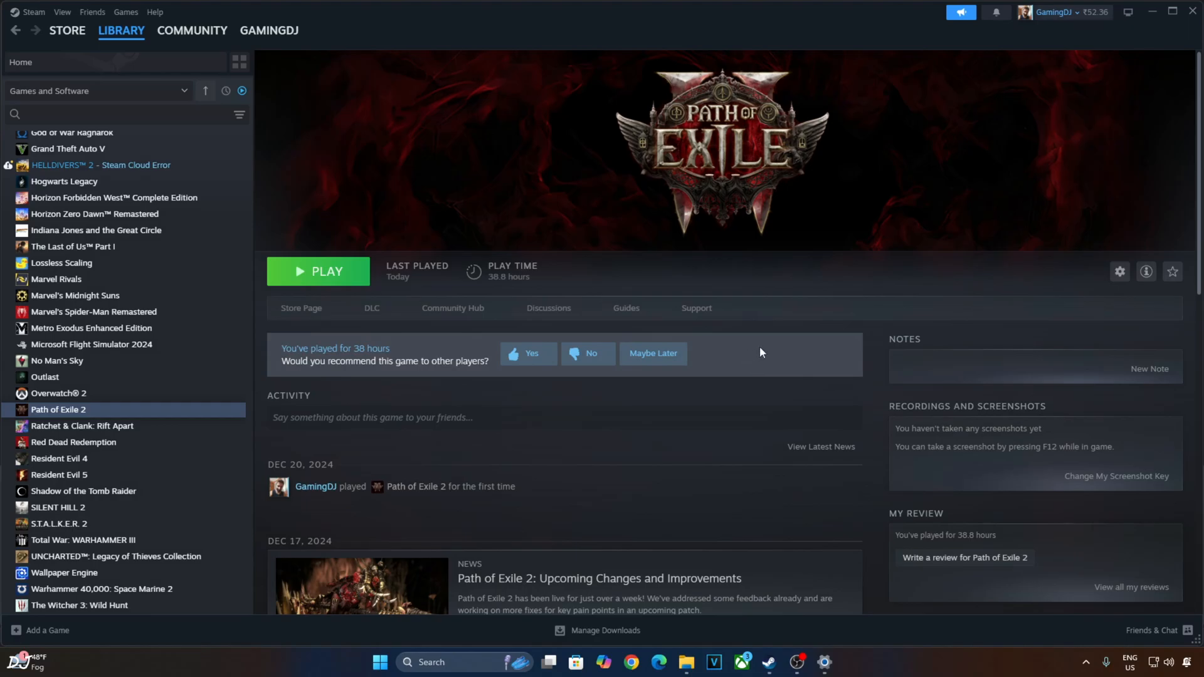
mouse_move(685, 296)
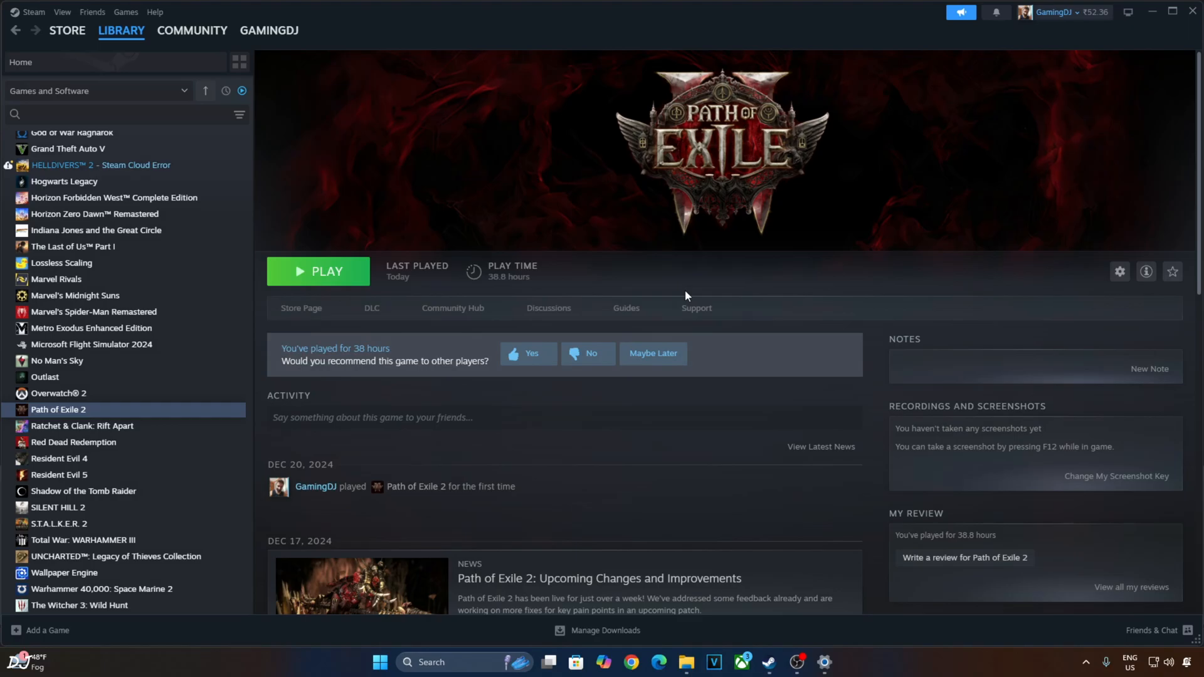
mouse_move(681, 291)
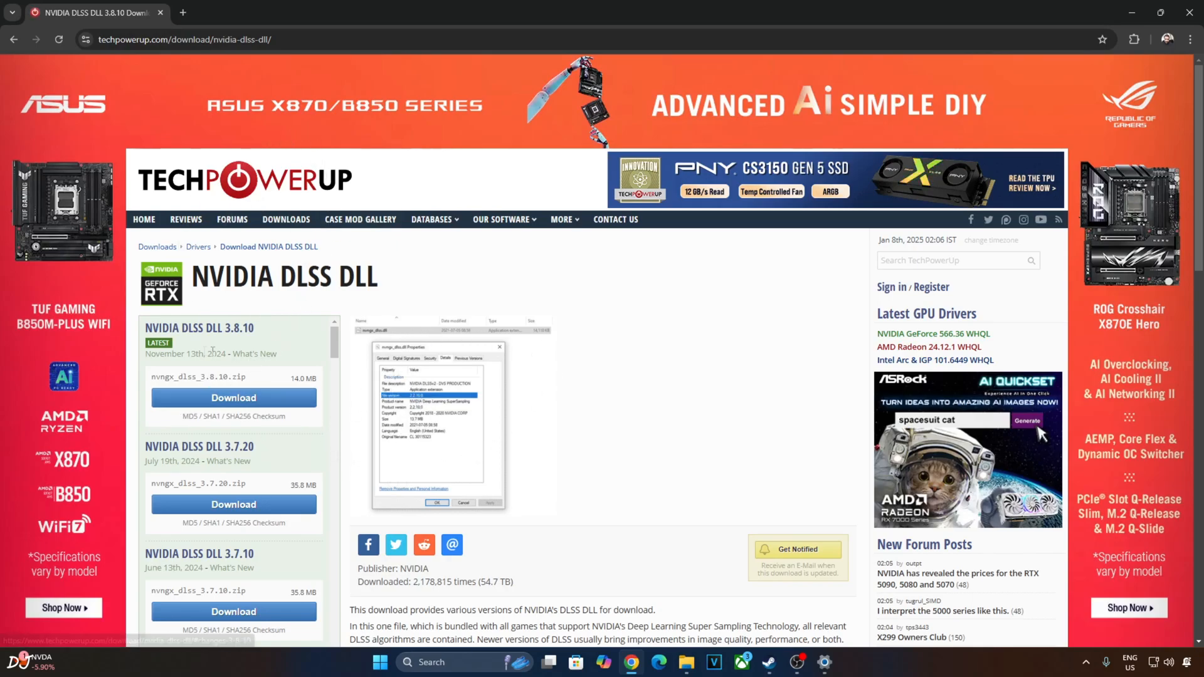
mouse_move(253, 483)
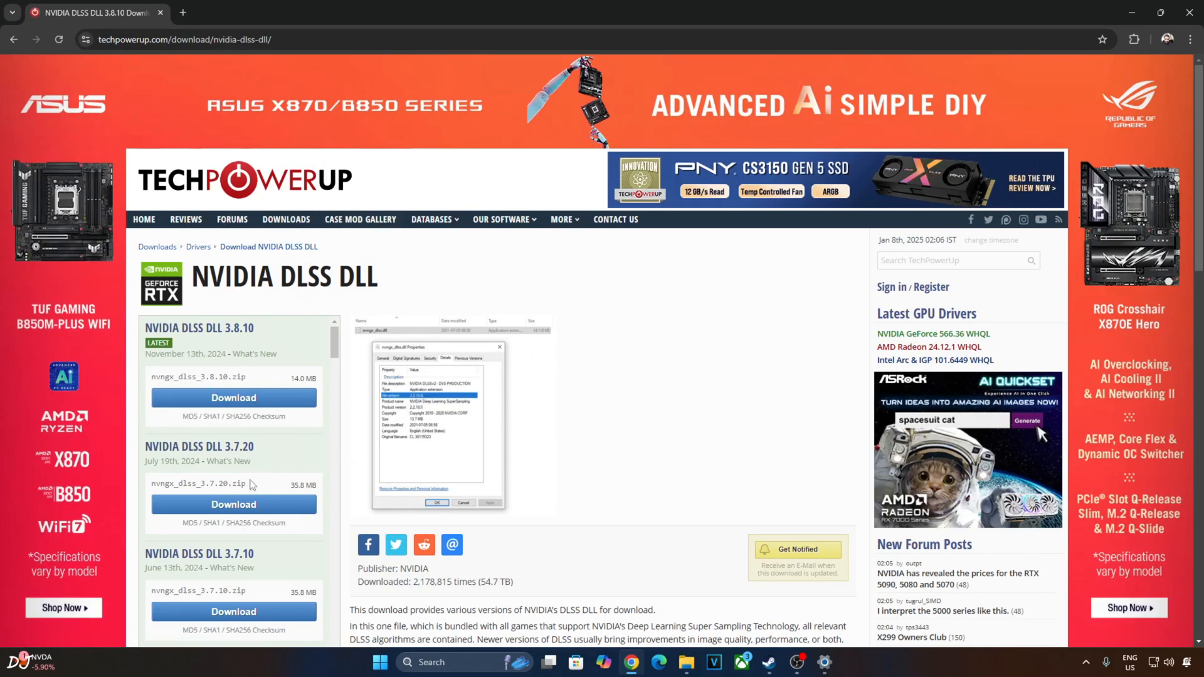
mouse_move(245, 404)
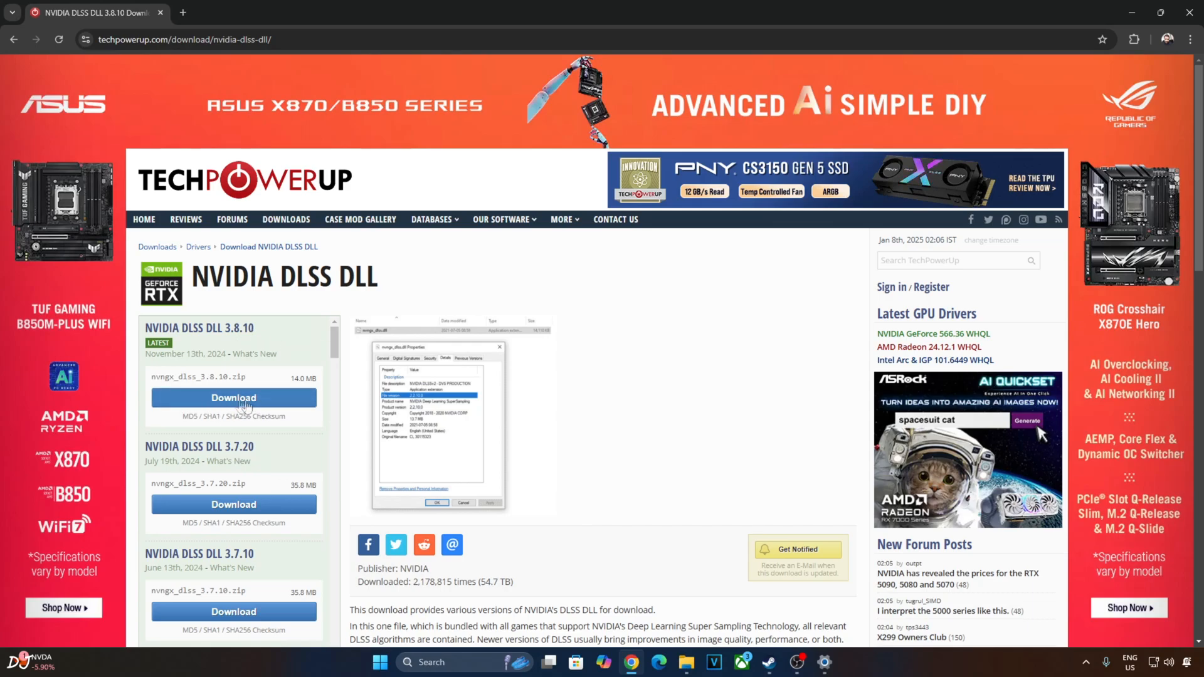
Download the NVIDIA DLSS DLL version 3.8.10 zip from TechPowerUp
left_click(233, 397)
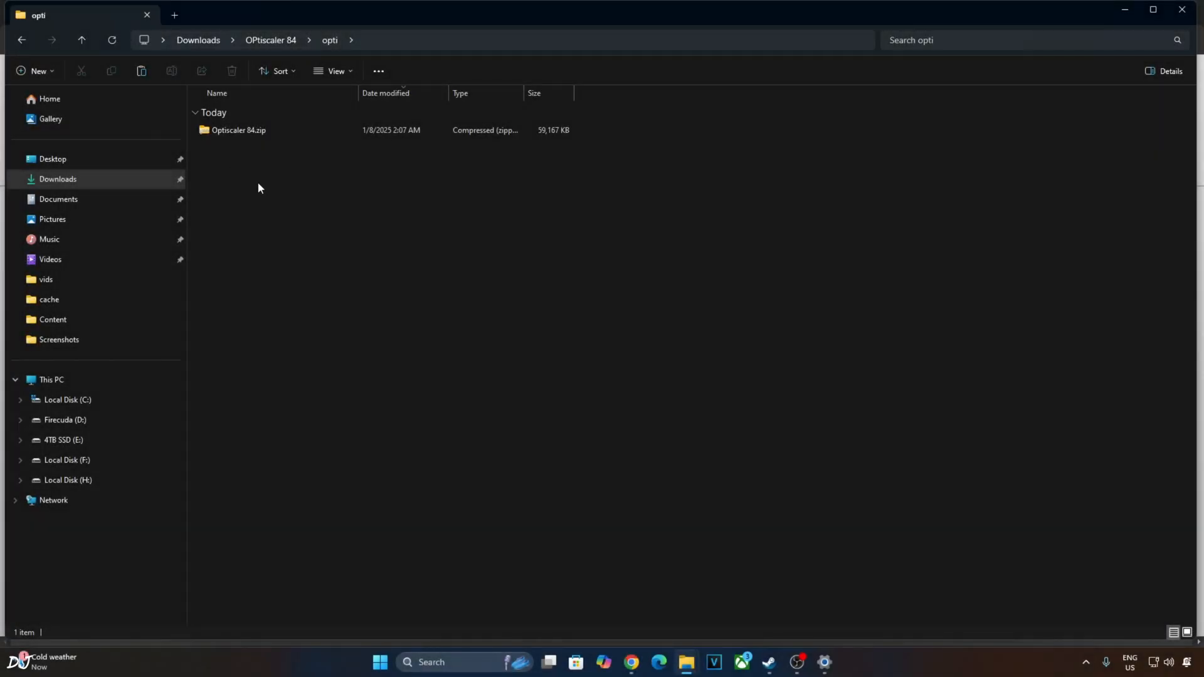
mouse_move(245, 150)
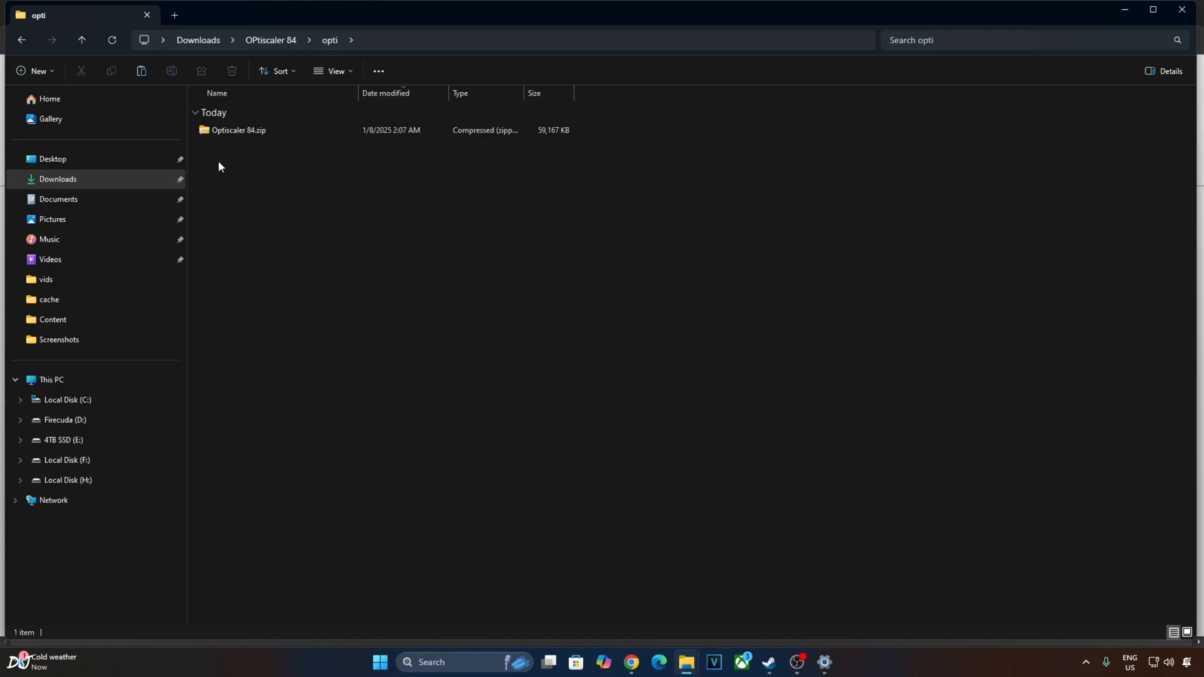
mouse_move(334, 145)
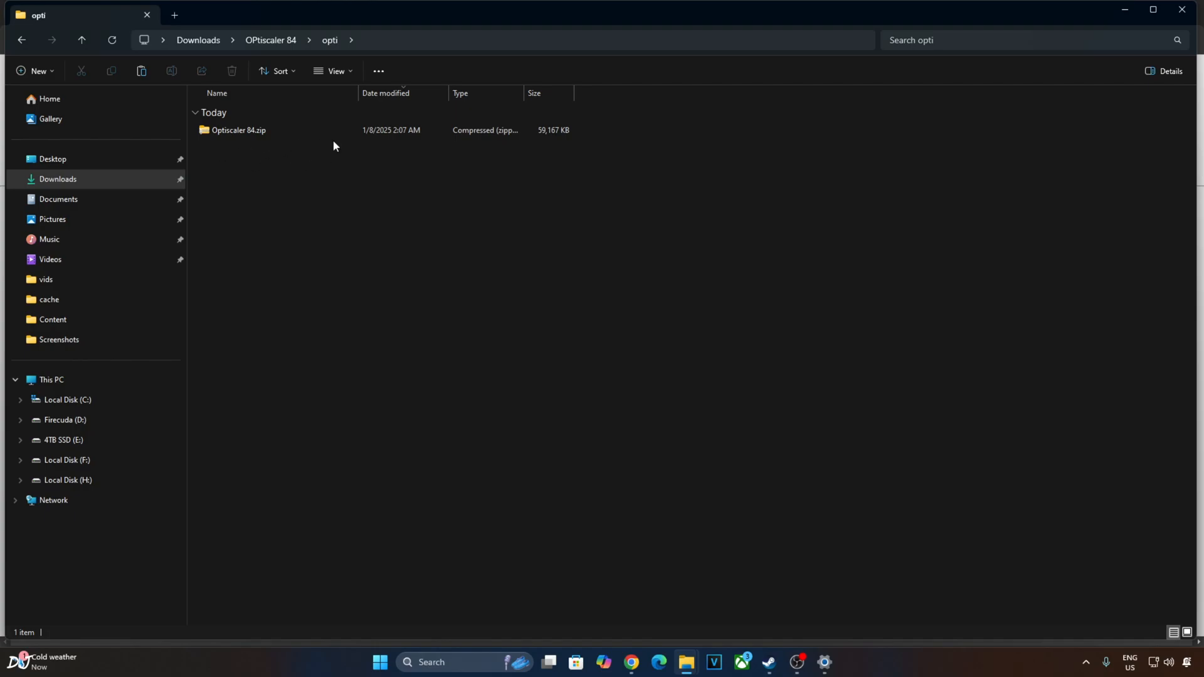
mouse_move(243, 200)
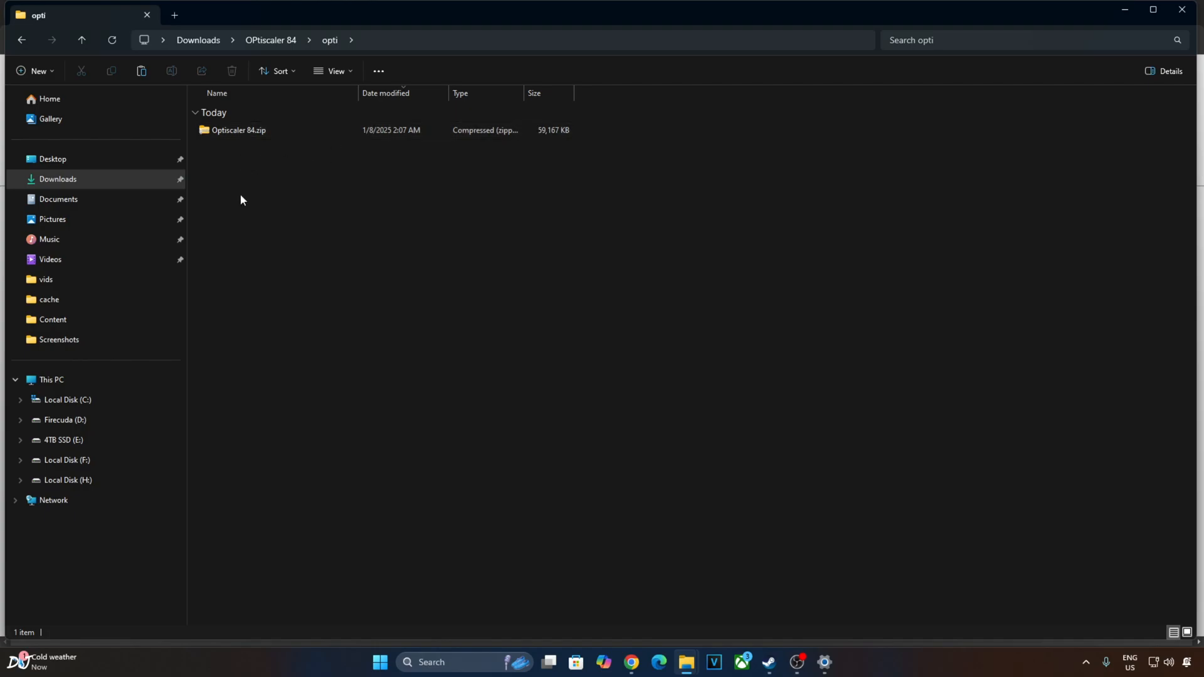
mouse_move(240, 153)
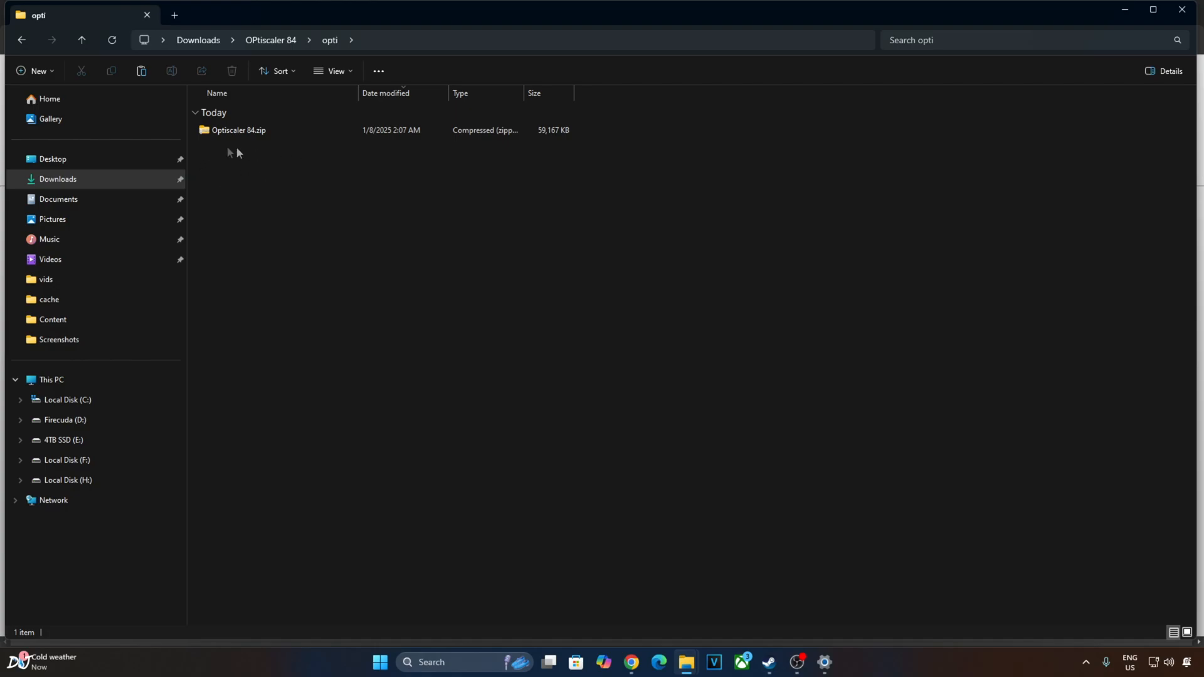
mouse_move(259, 161)
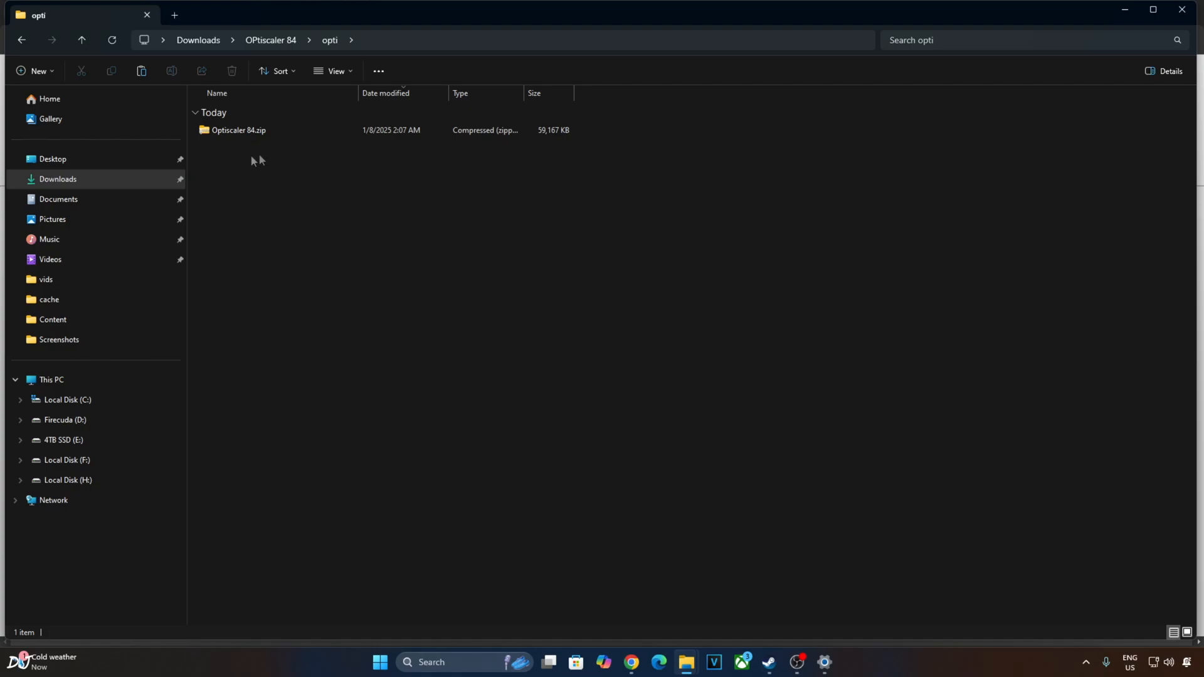
mouse_move(397, 163)
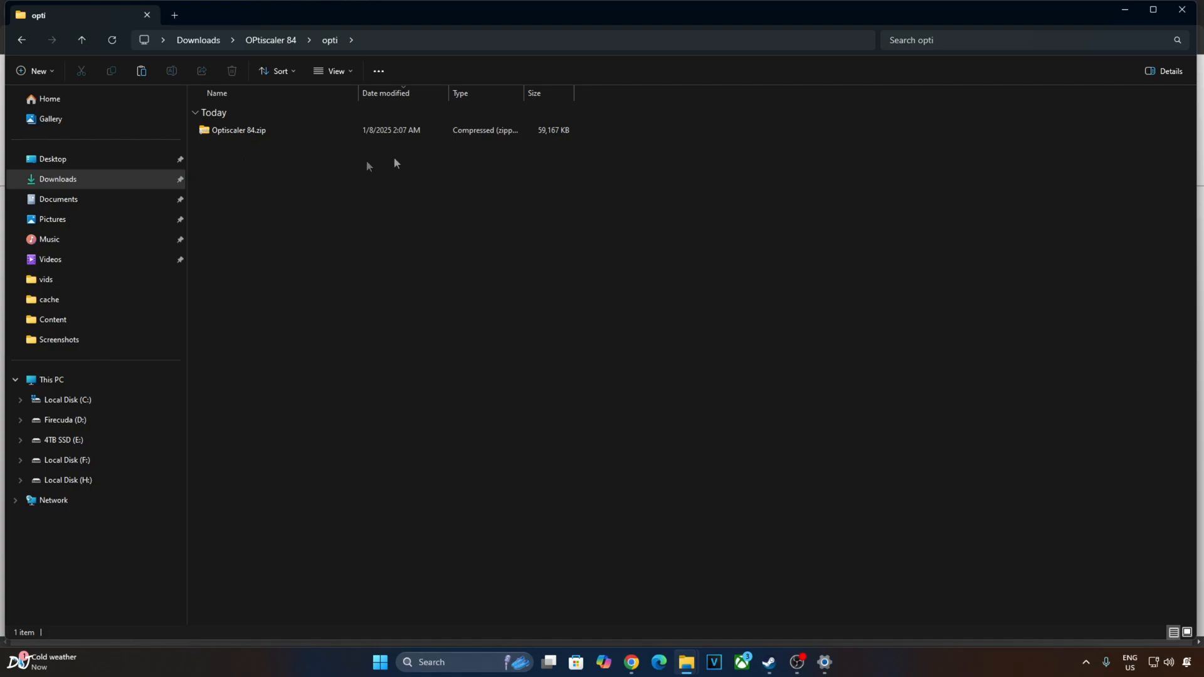
mouse_move(325, 162)
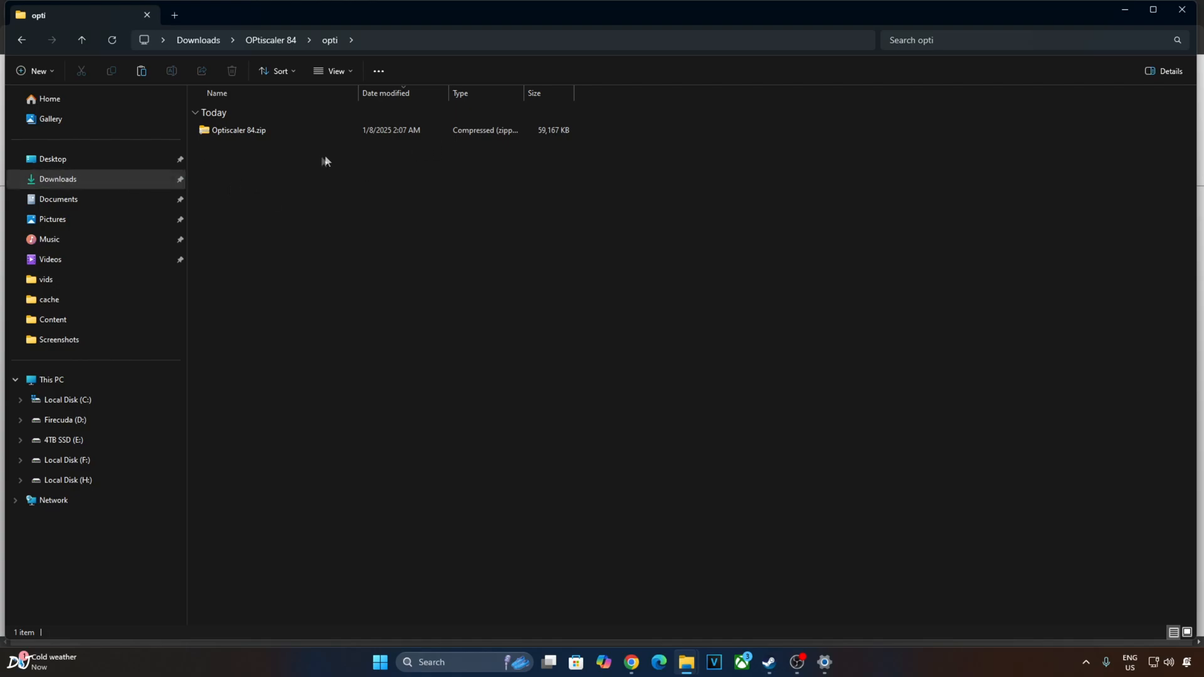
Copy all Optiscaler 84.zip files into the opti folder and rename nvngx.dll to dxgi.dll
double_click(237, 130)
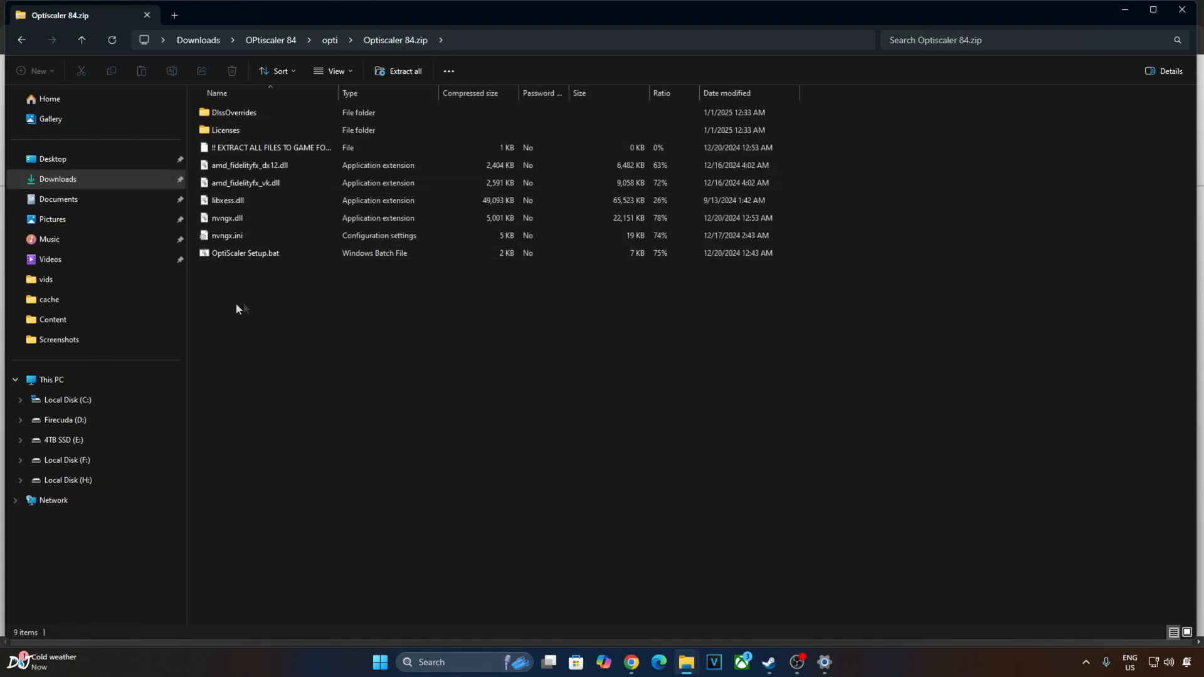
key("ctrl+a")
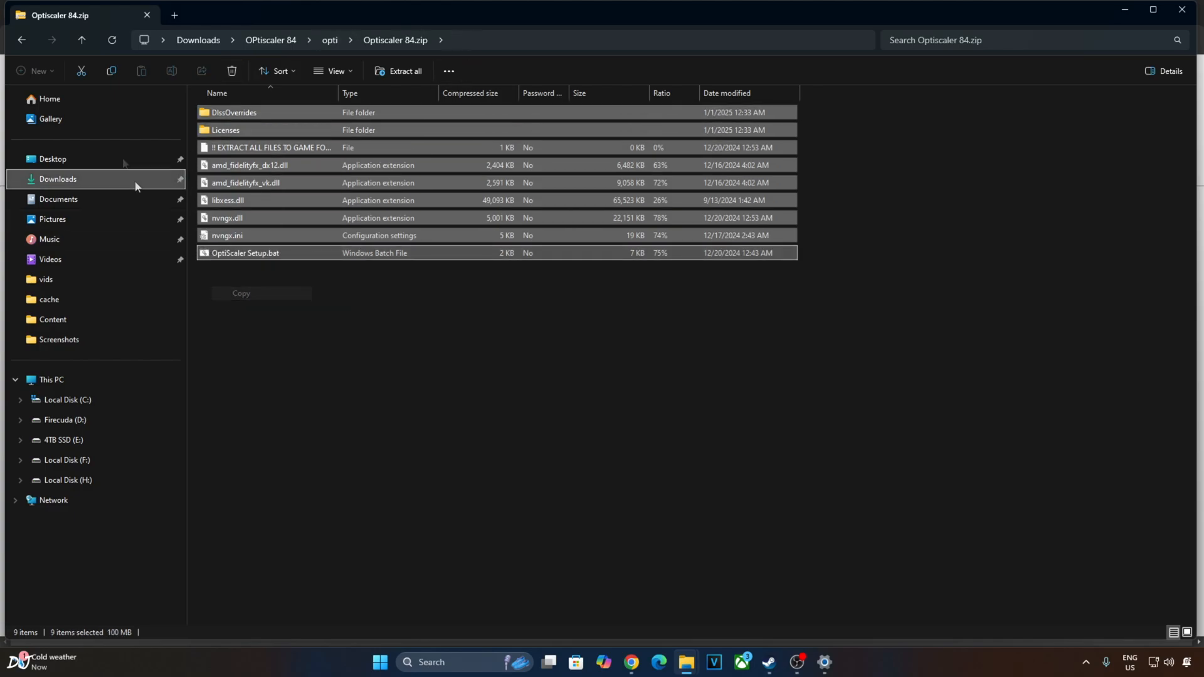
left_click(329, 40)
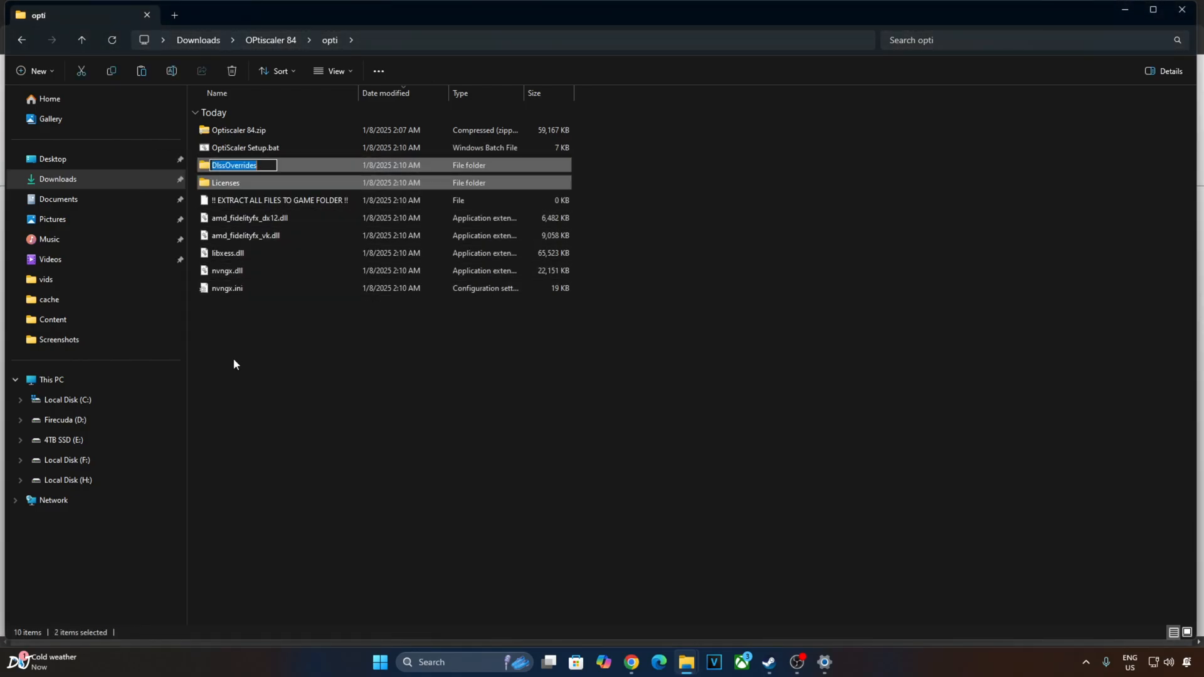
mouse_move(191, 280)
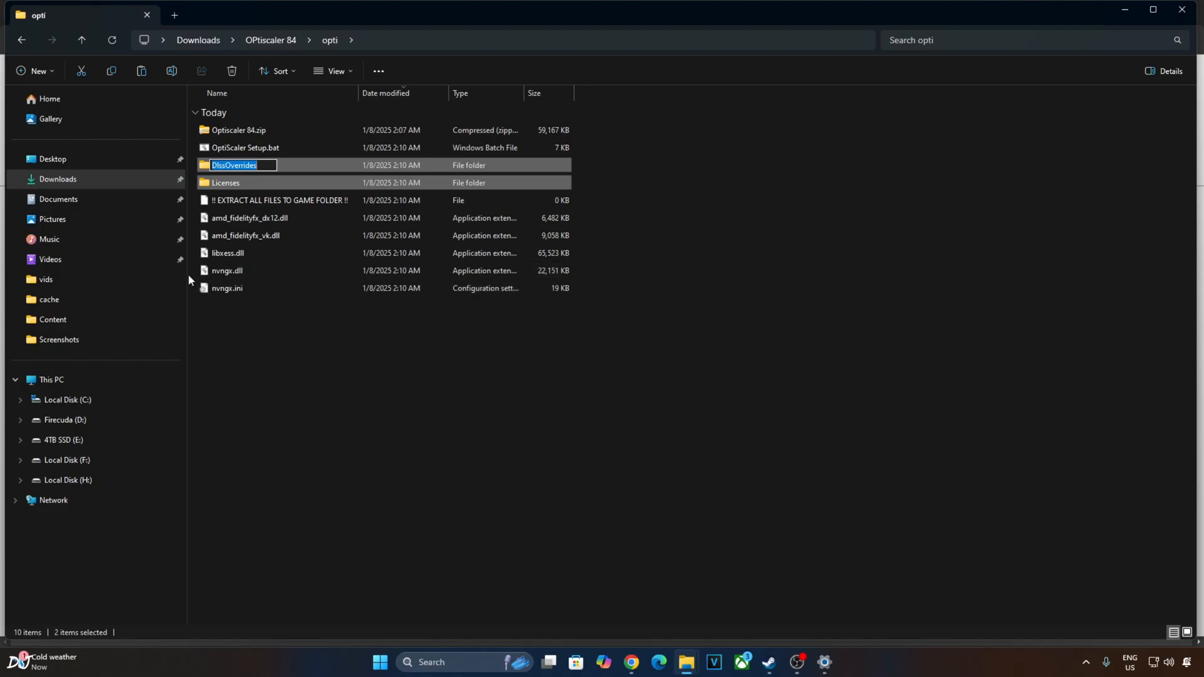
right_click(227, 270)
type("dxgi")
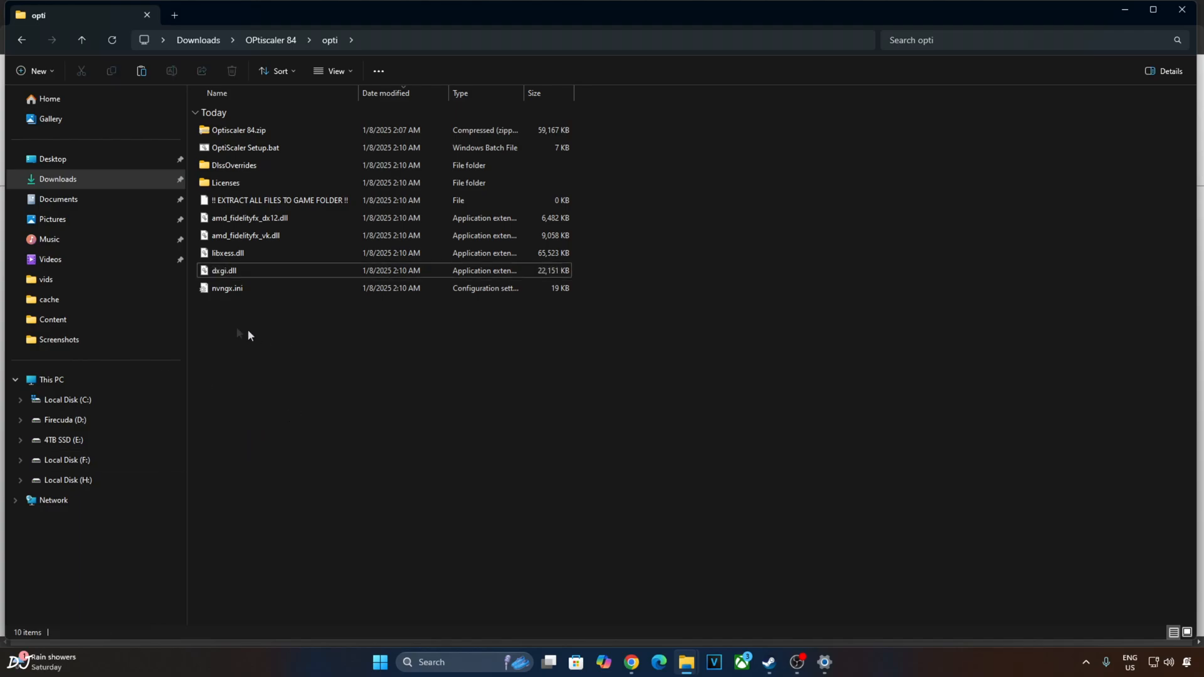
left_click(227, 288)
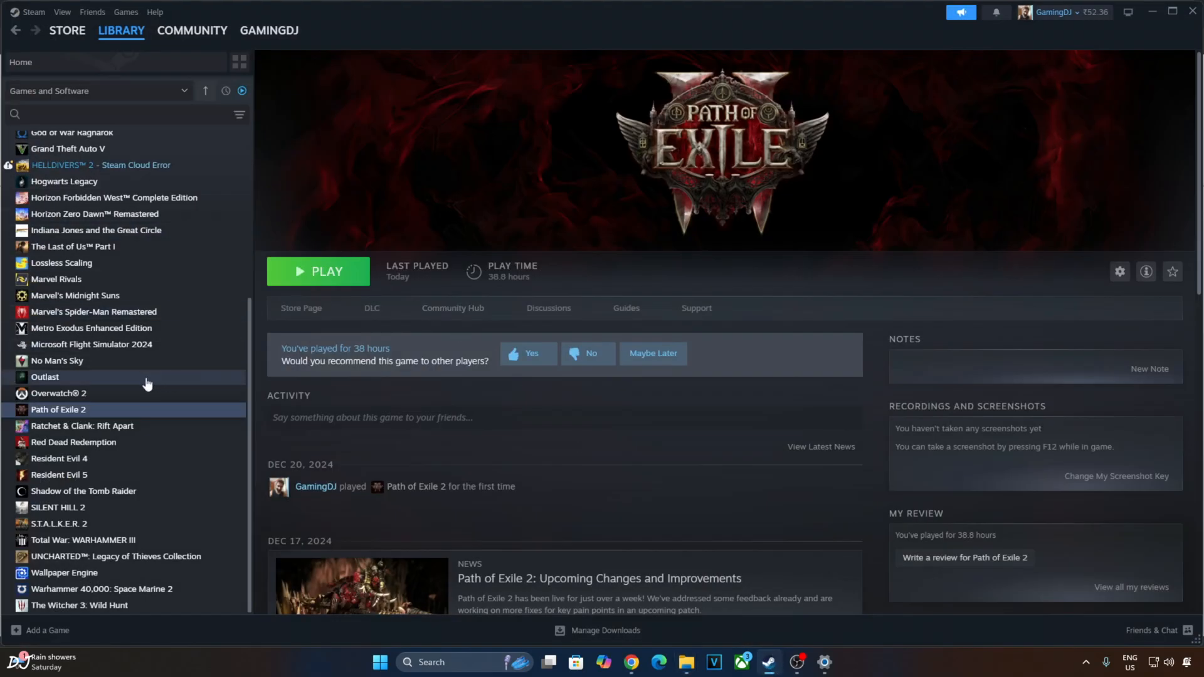
Paste dxgi.dll, nvngx.ini, libxess.dll and amd_fidelityfx_dx12.dll into Path of Exile 2, replacing libxess.dll
right_click(59, 410)
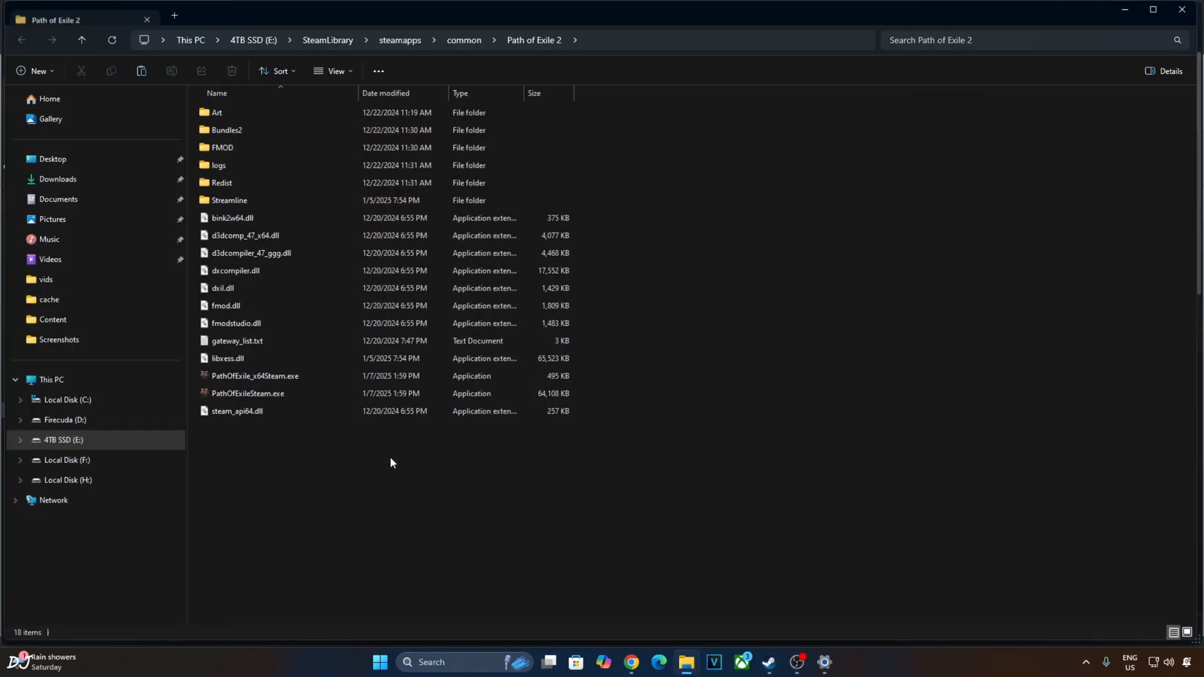
right_click(392, 463)
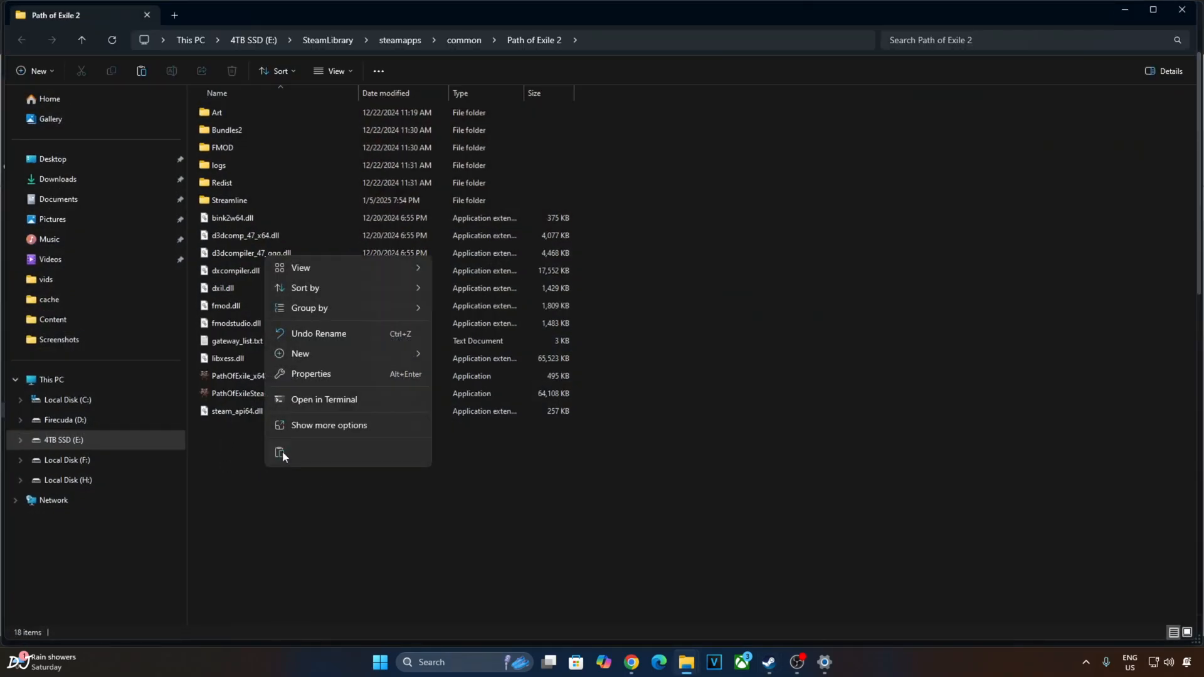
left_click(280, 453)
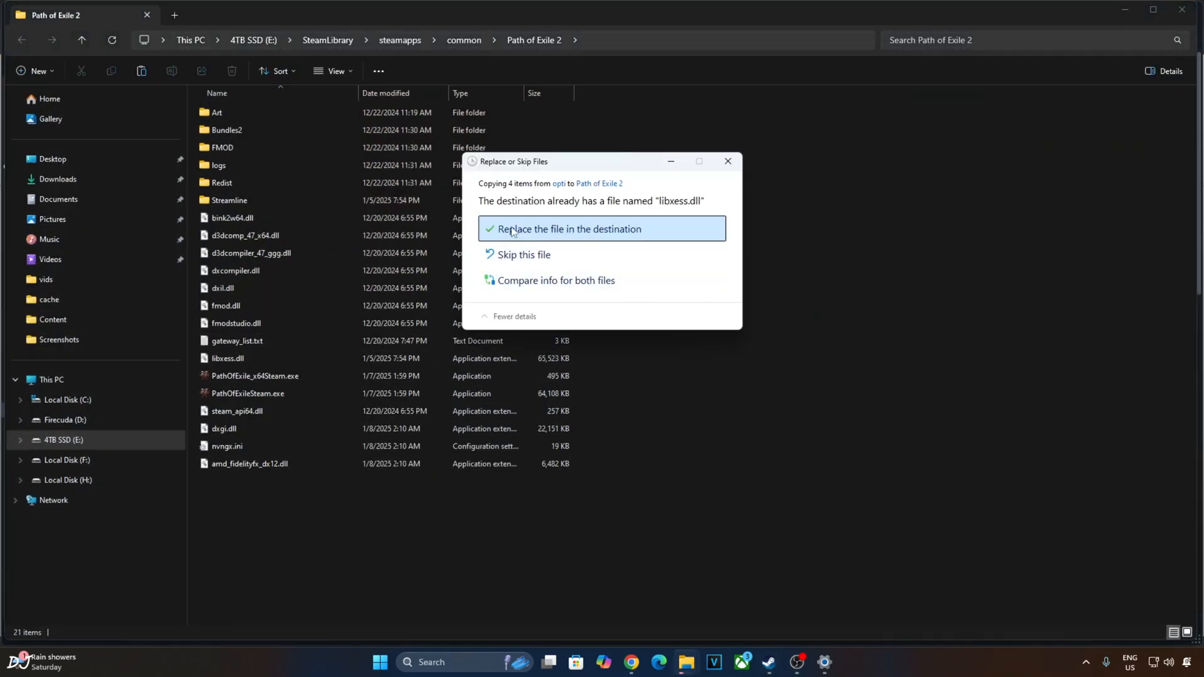
left_click(569, 228)
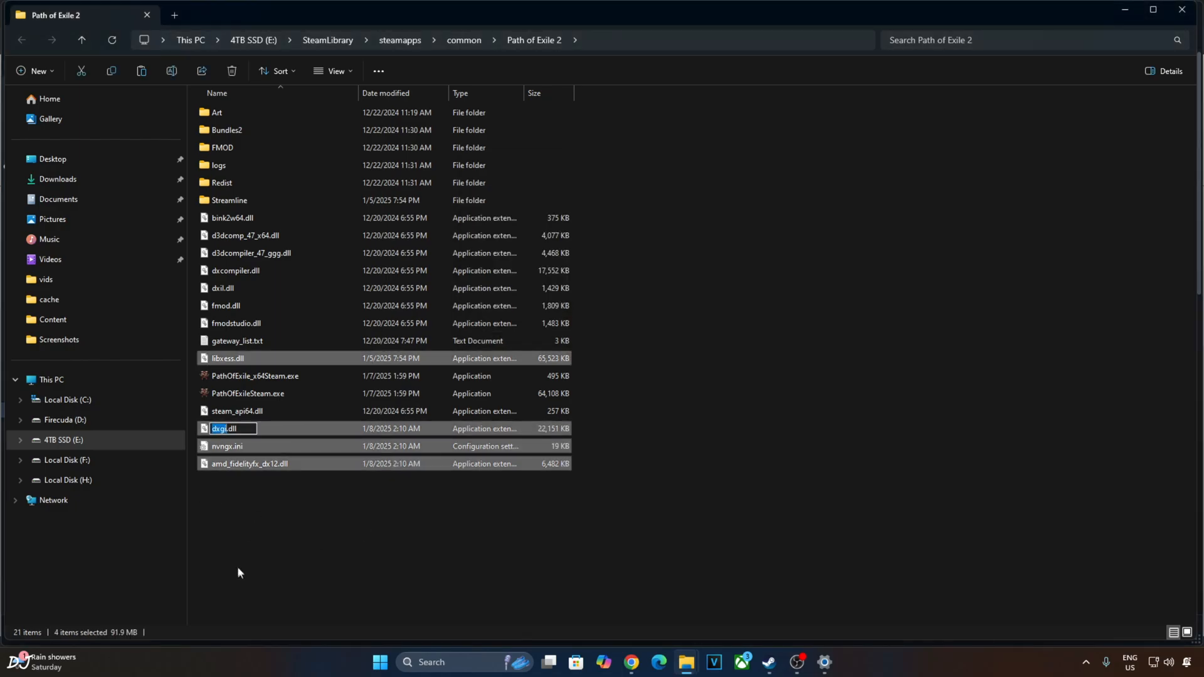
mouse_move(230, 455)
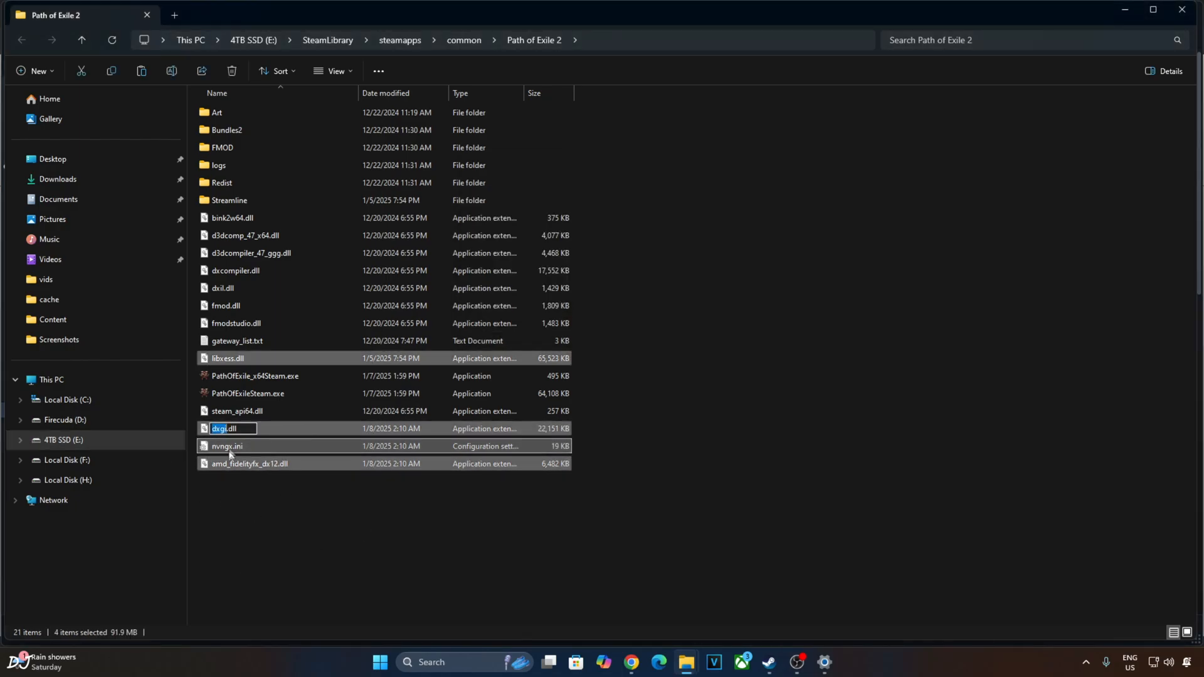
Change HybridSpin from auto to true in the game folder's nvngx.ini
double_click(227, 445)
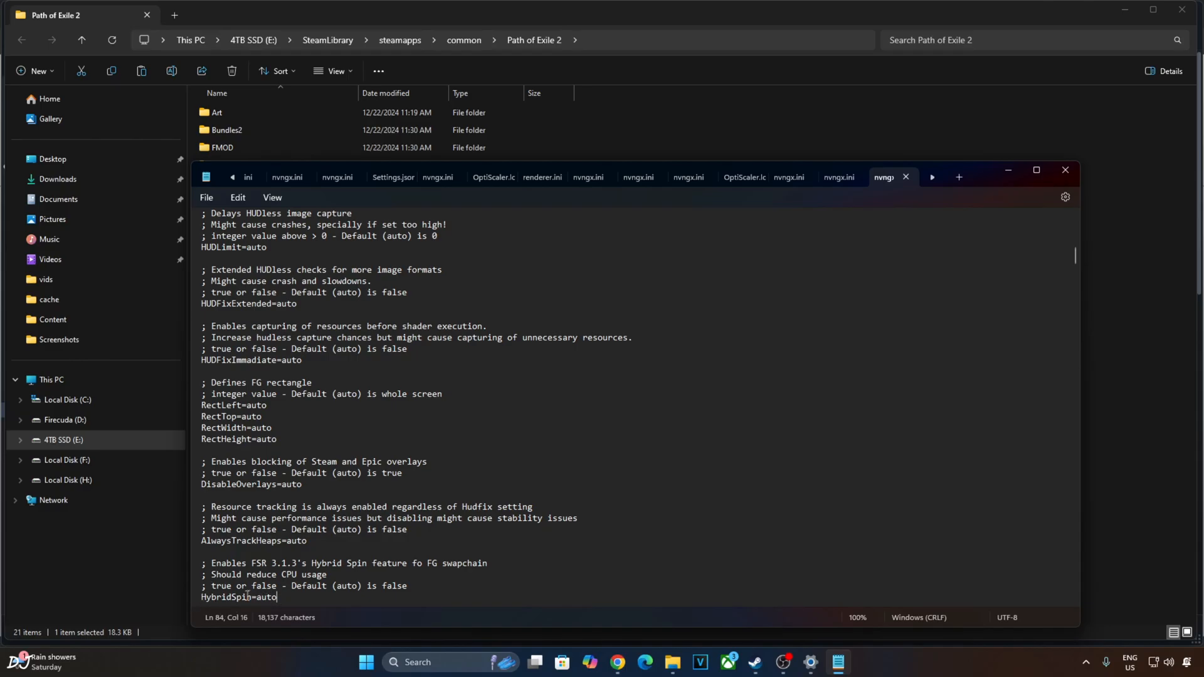
double_click(266, 597)
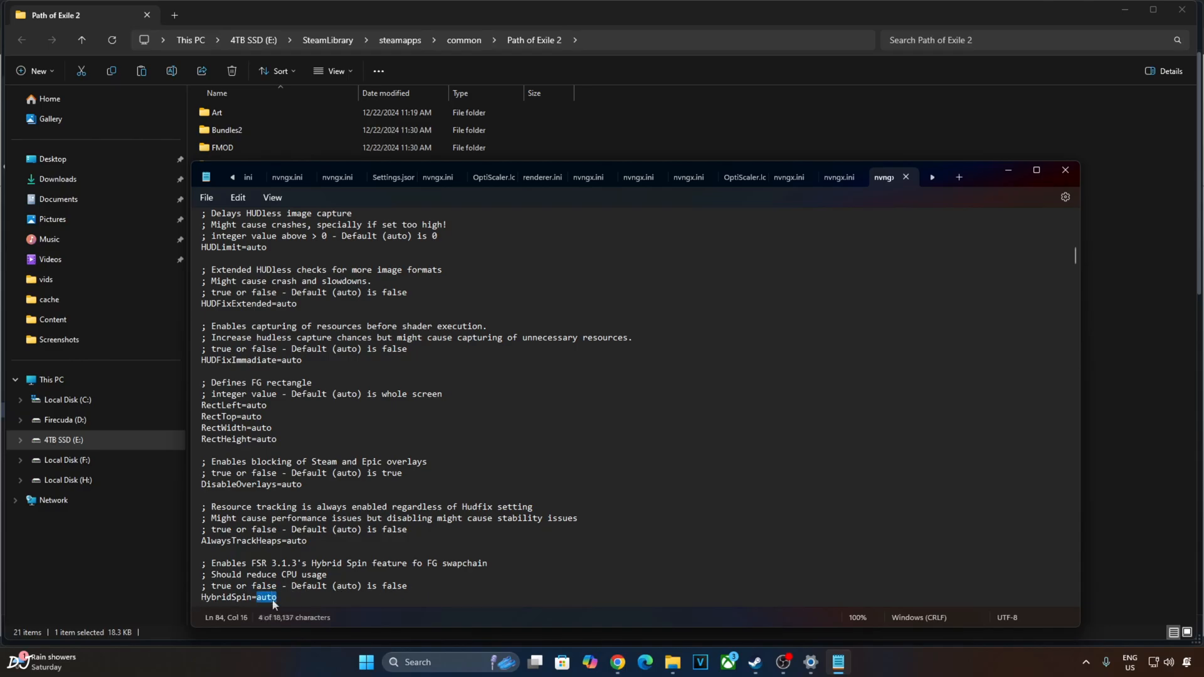
type("true")
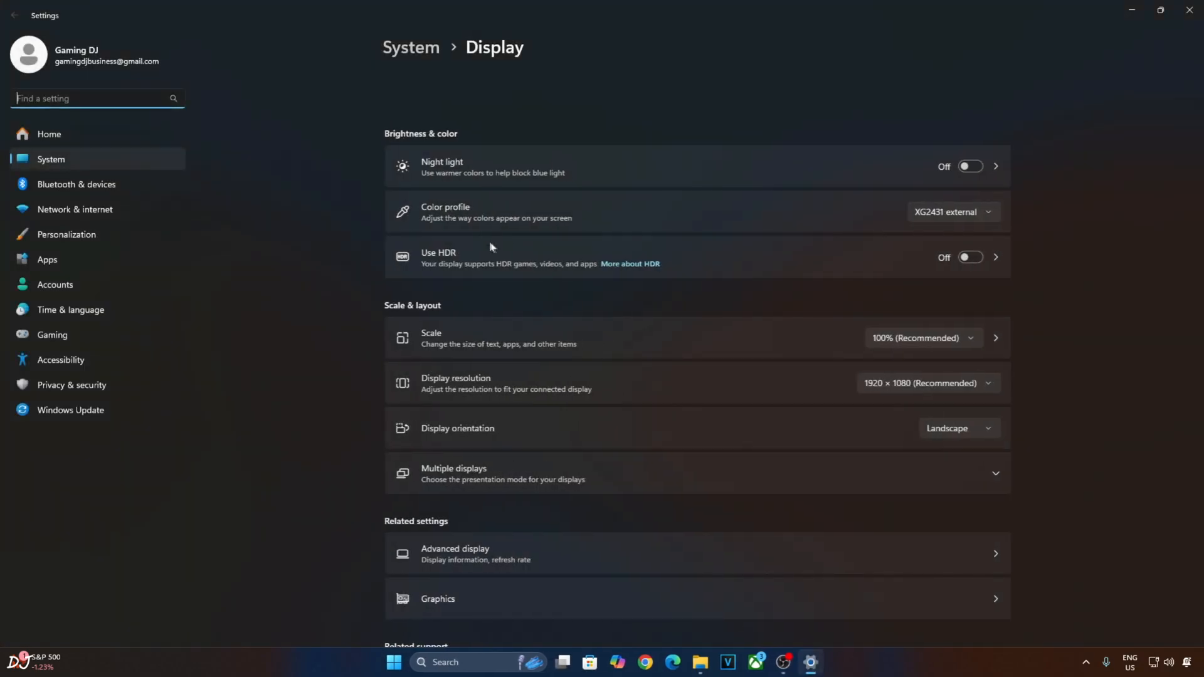
Open Display > Graphics > Default graphics settings to check GPU scheduling, VRR and windowed optimizations
left_click(437, 599)
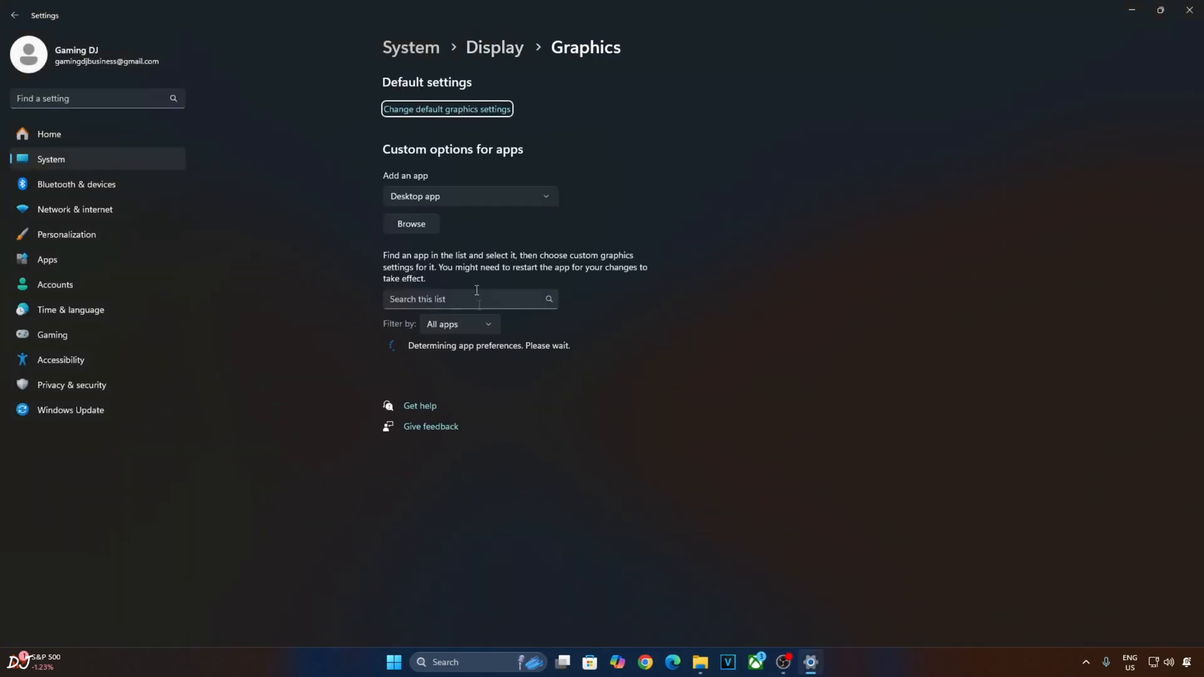
left_click(447, 108)
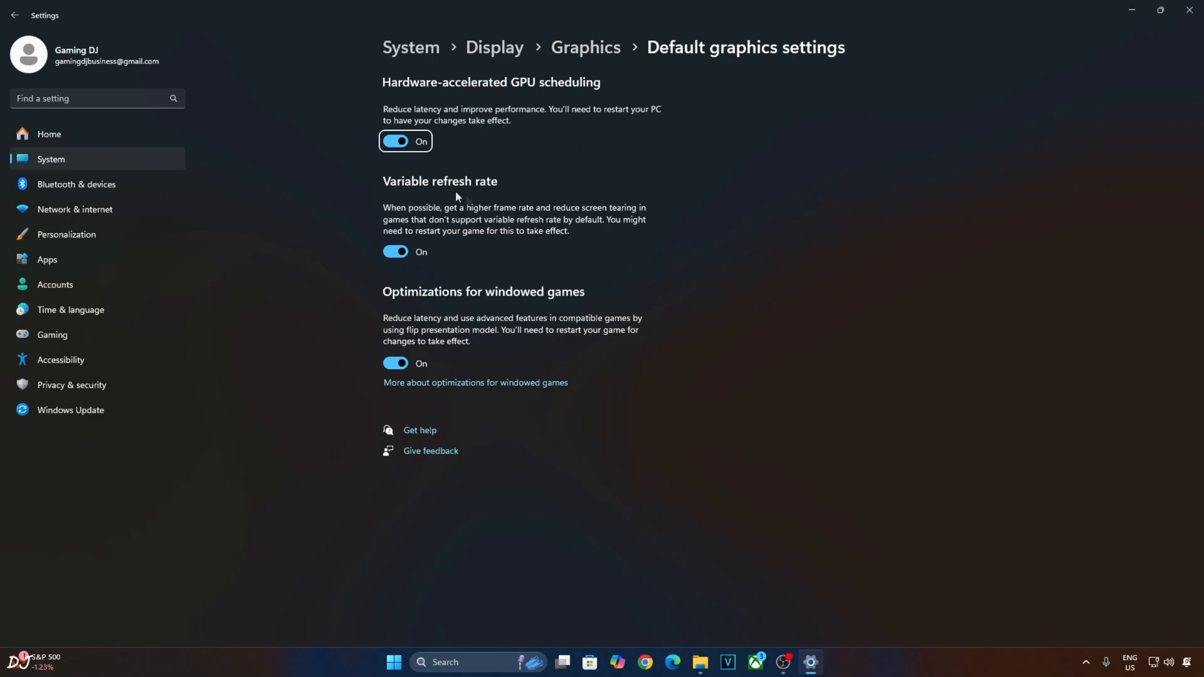
mouse_move(691, 95)
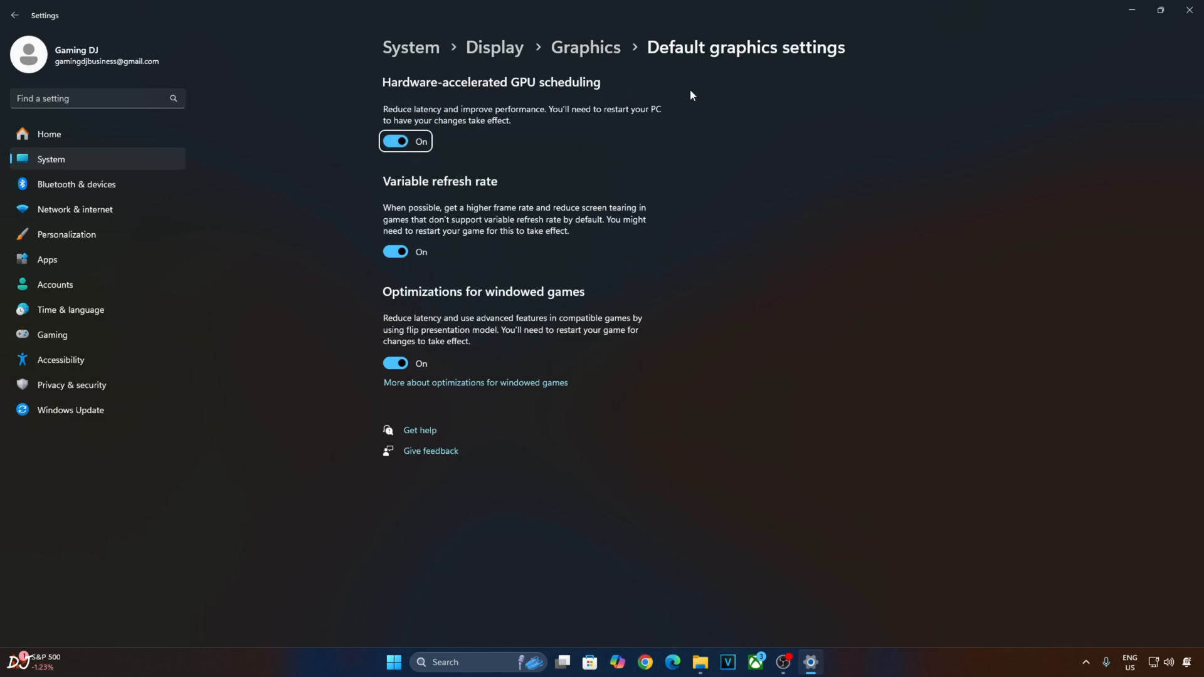
mouse_move(509, 271)
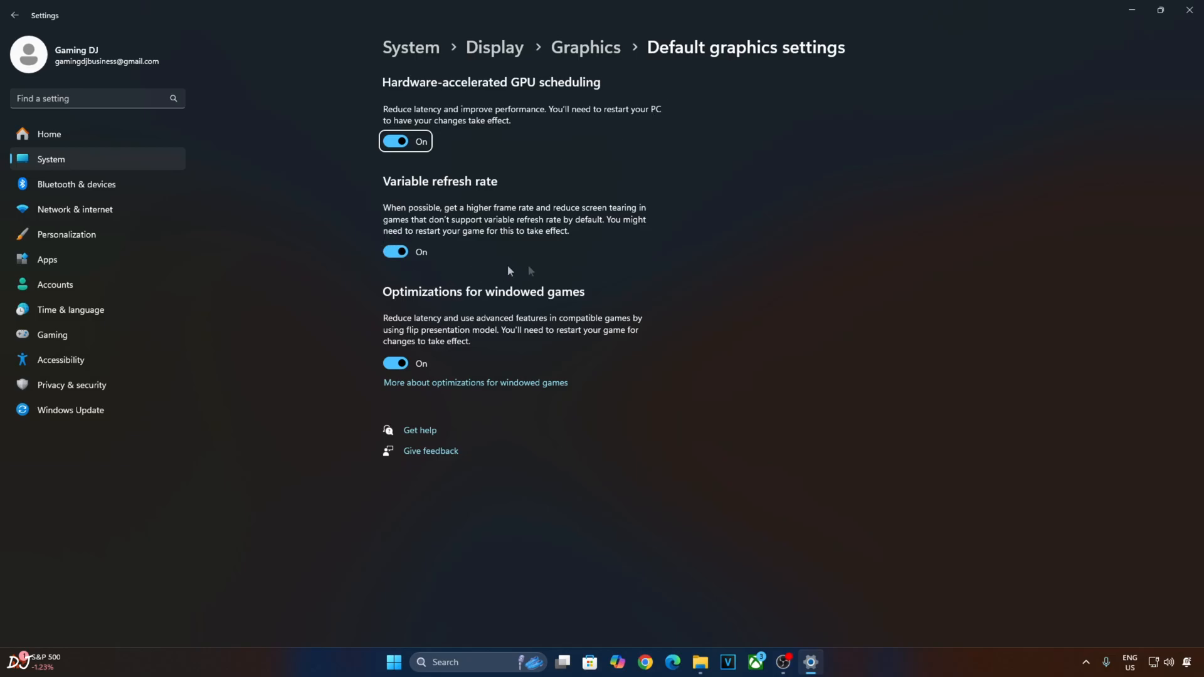
mouse_move(500, 271)
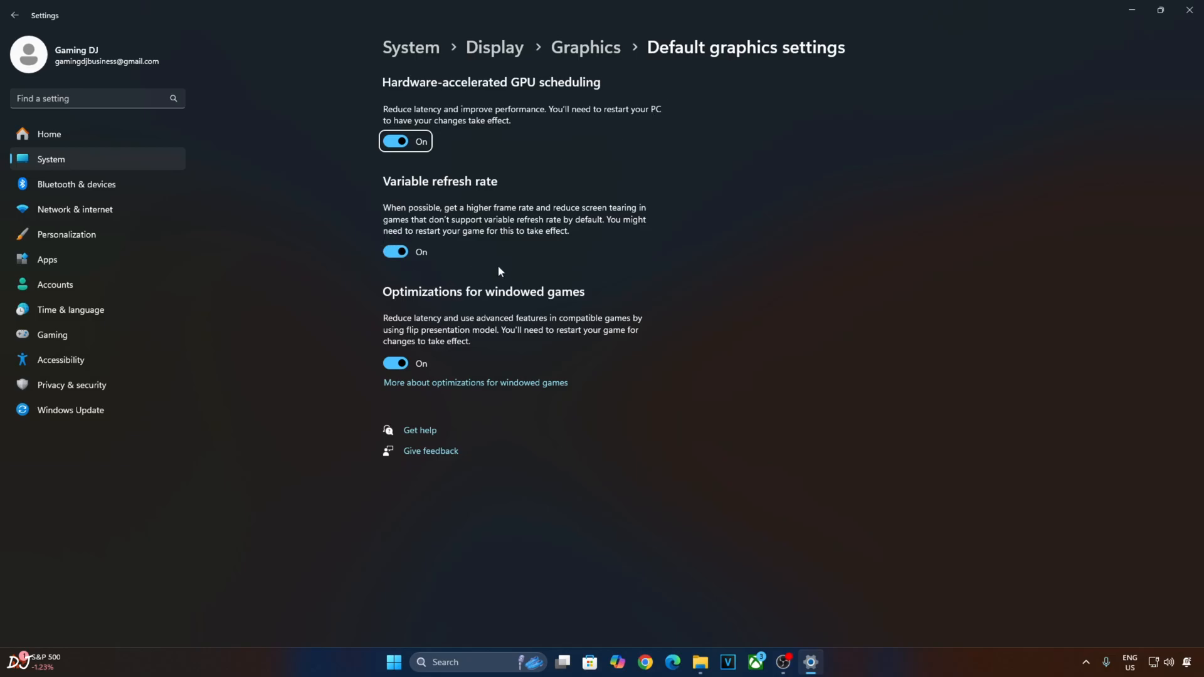
mouse_move(493, 255)
type("nvi")
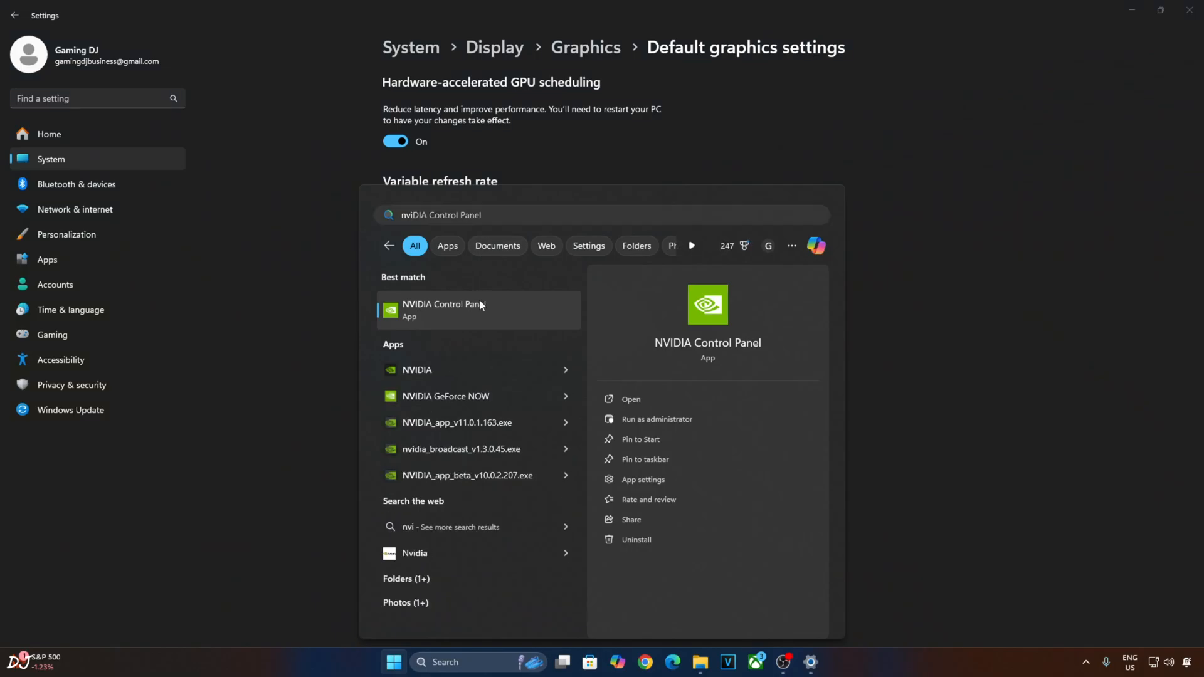
Turn Vertical sync On for Path of Exile under Manage 3D Settings > Program Settings
left_click(443, 310)
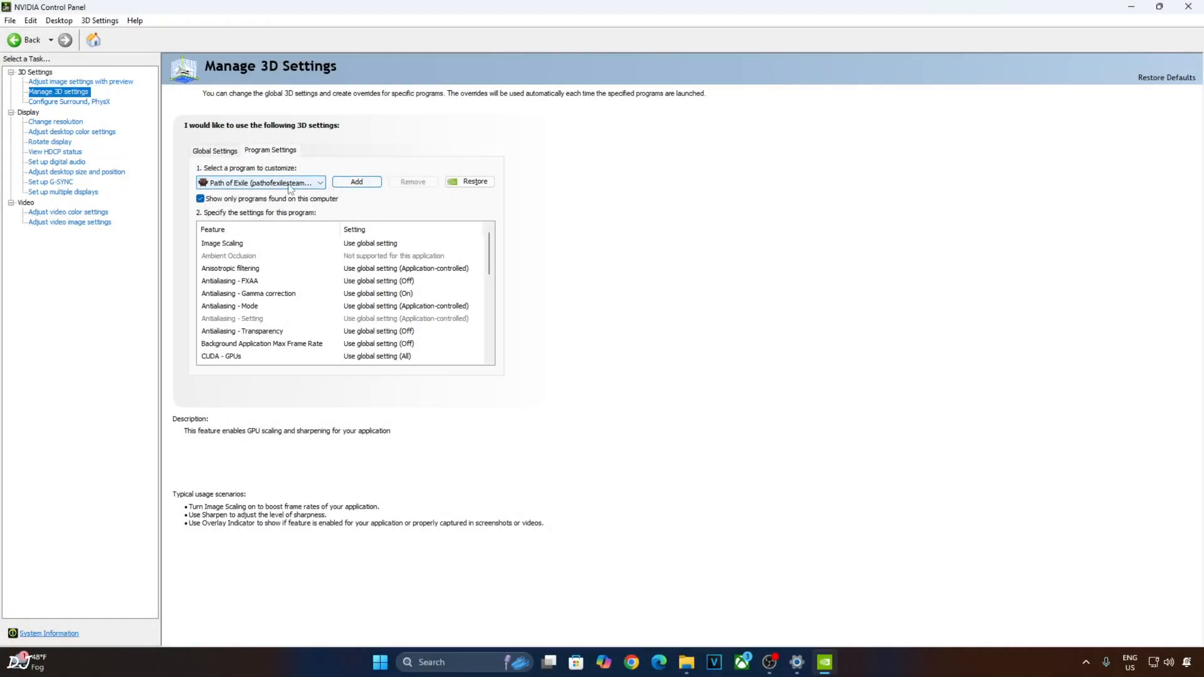
scroll("down", 3)
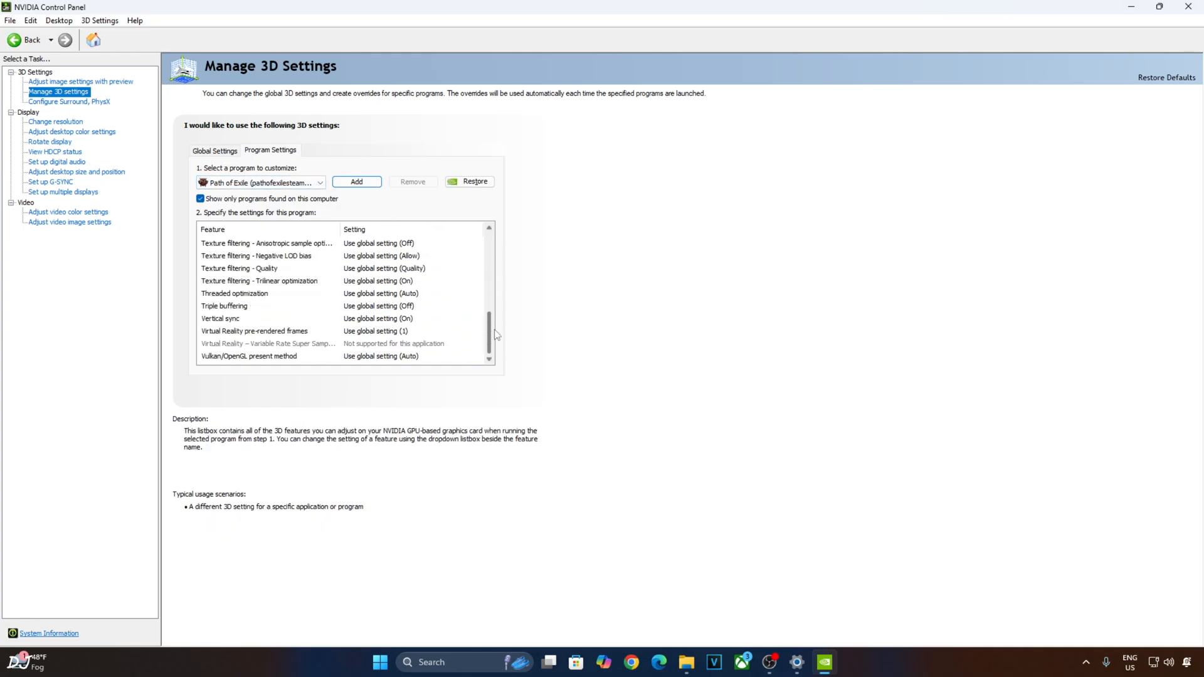
left_click(379, 306)
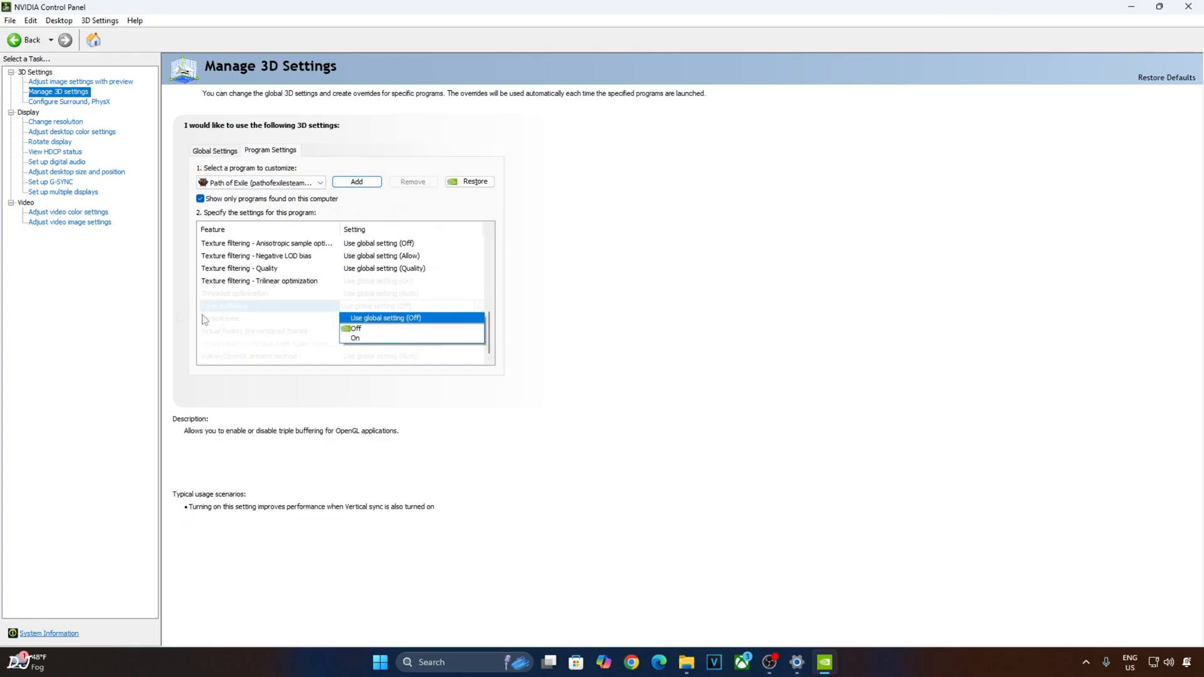
left_click(355, 338)
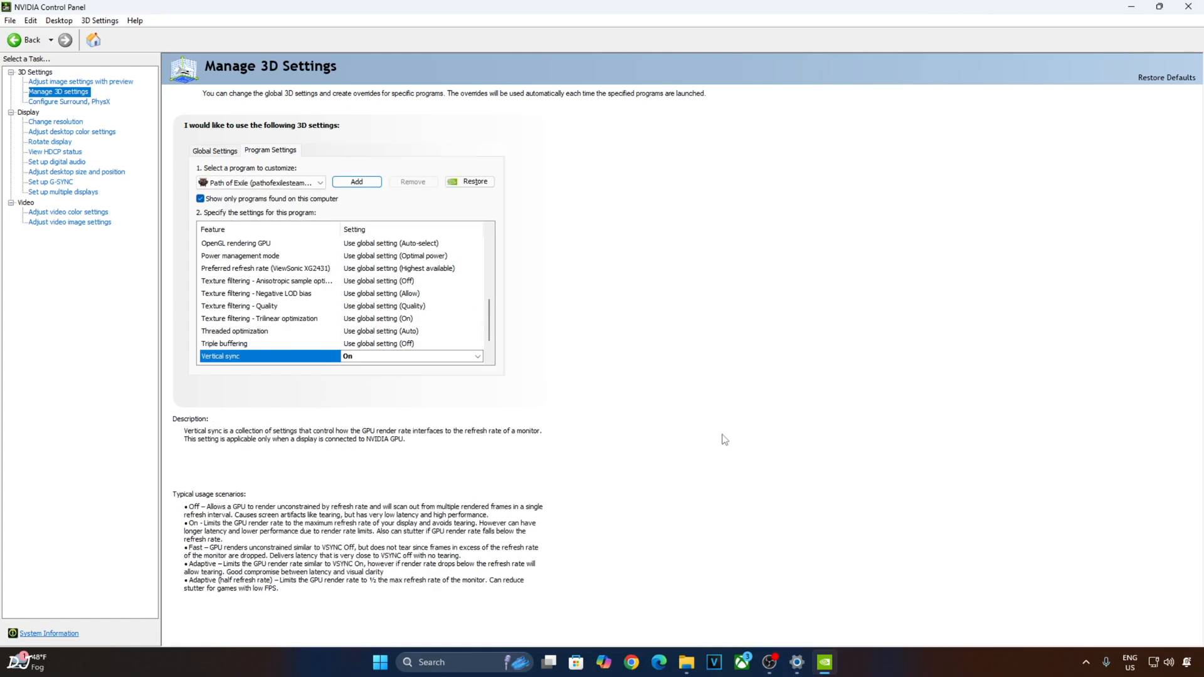
left_click(43, 182)
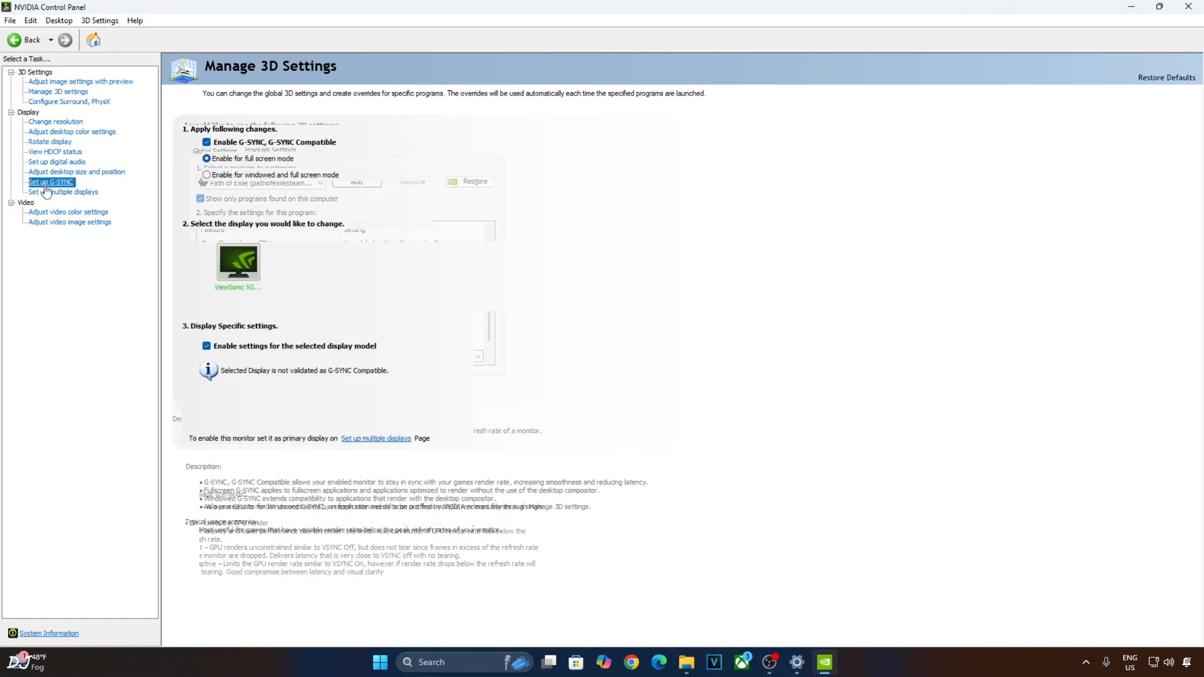
left_click(42, 181)
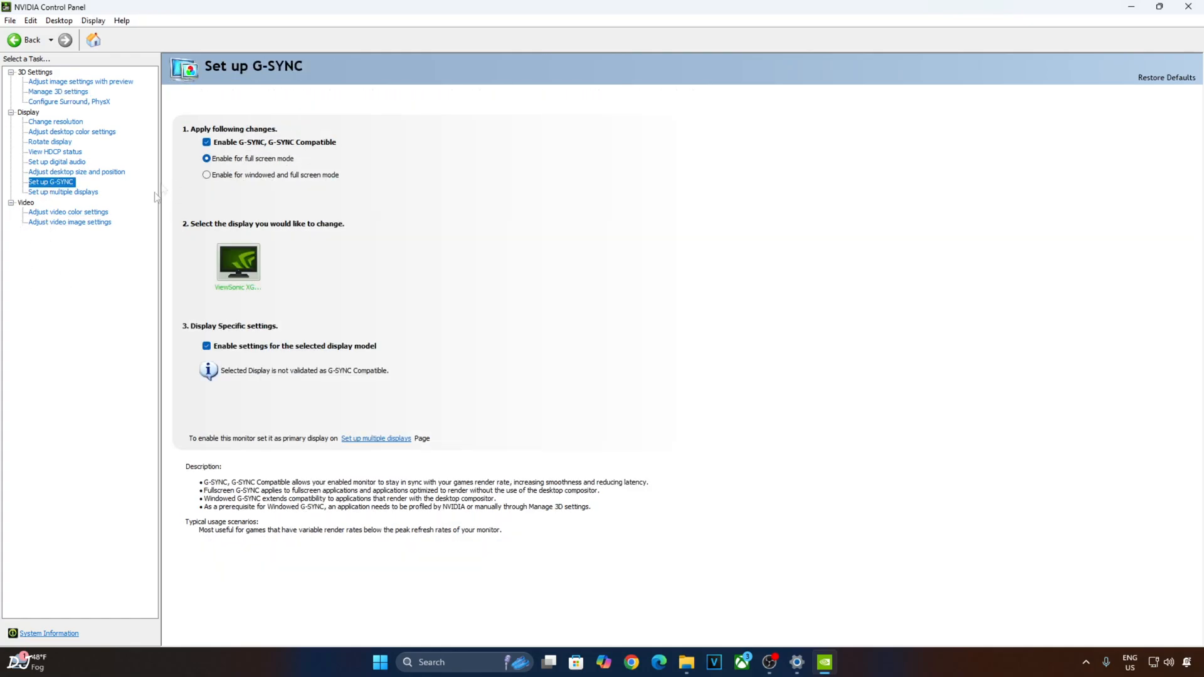
mouse_move(423, 135)
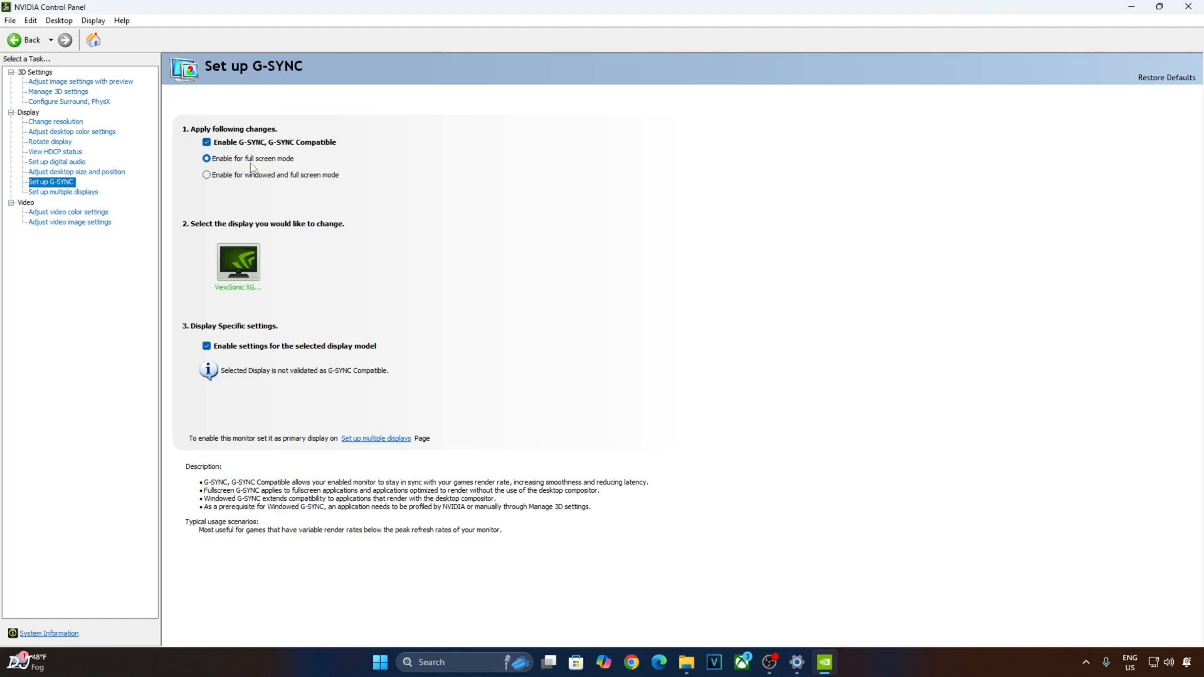
mouse_move(417, 374)
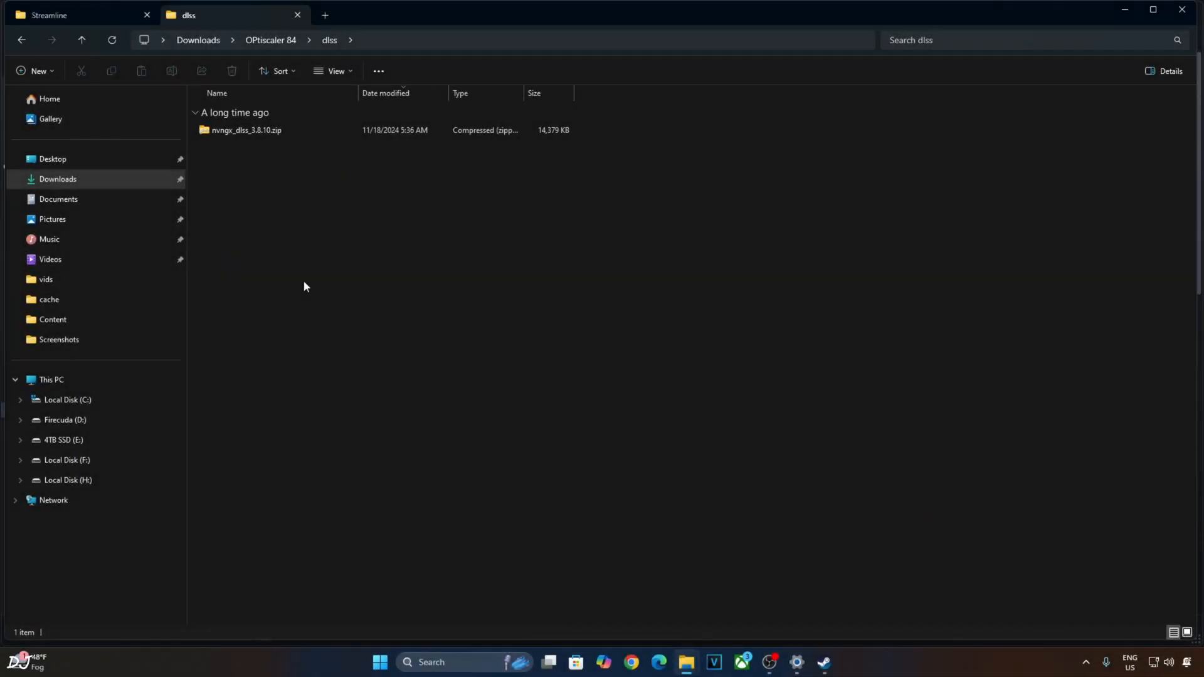
Select nvngx_dlss.dll inside the nvngx_dlss_3.8.10.zip archive
double_click(245, 130)
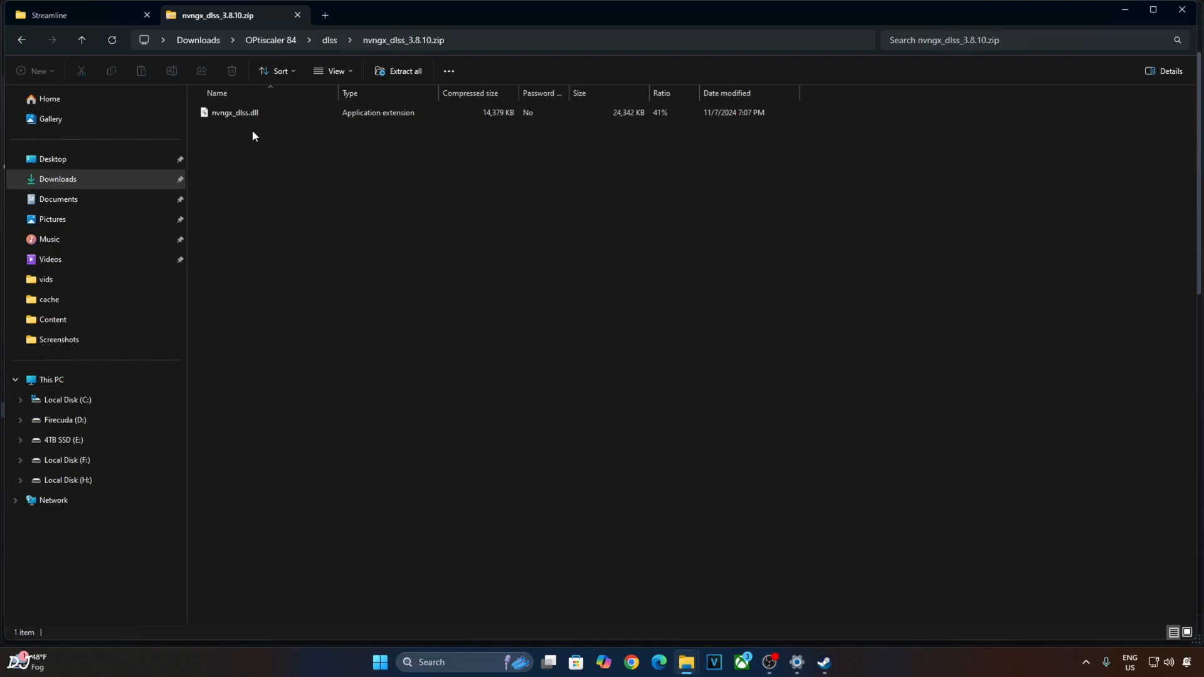
left_click(233, 113)
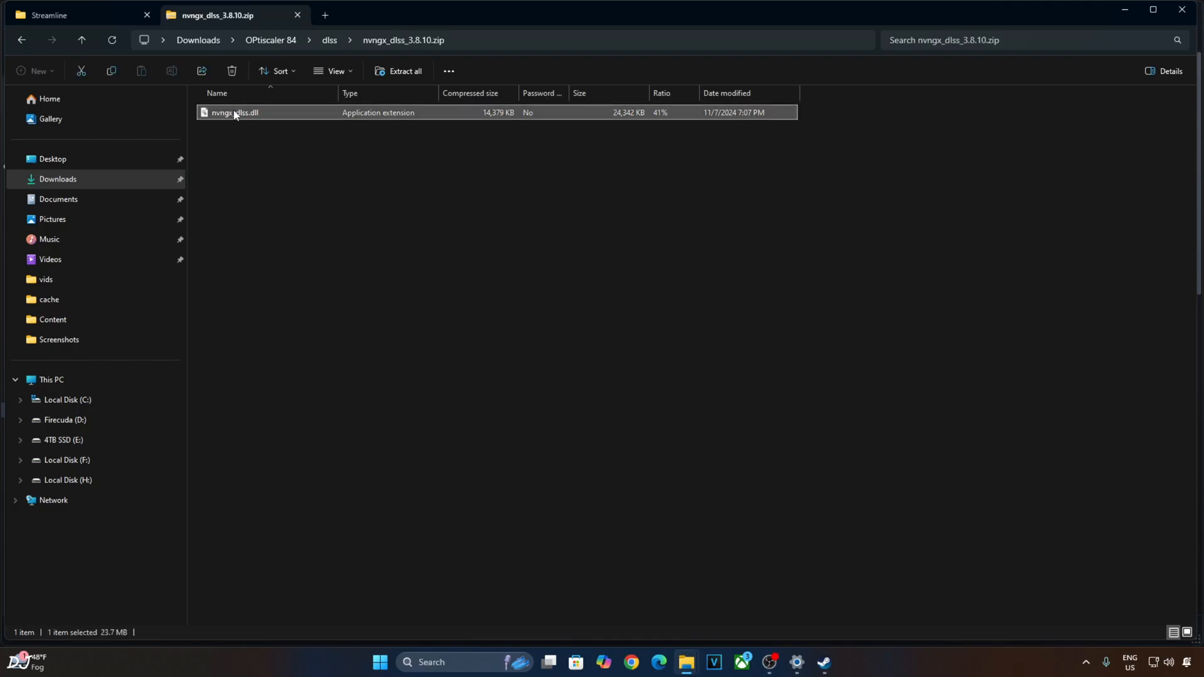
mouse_move(835, 623)
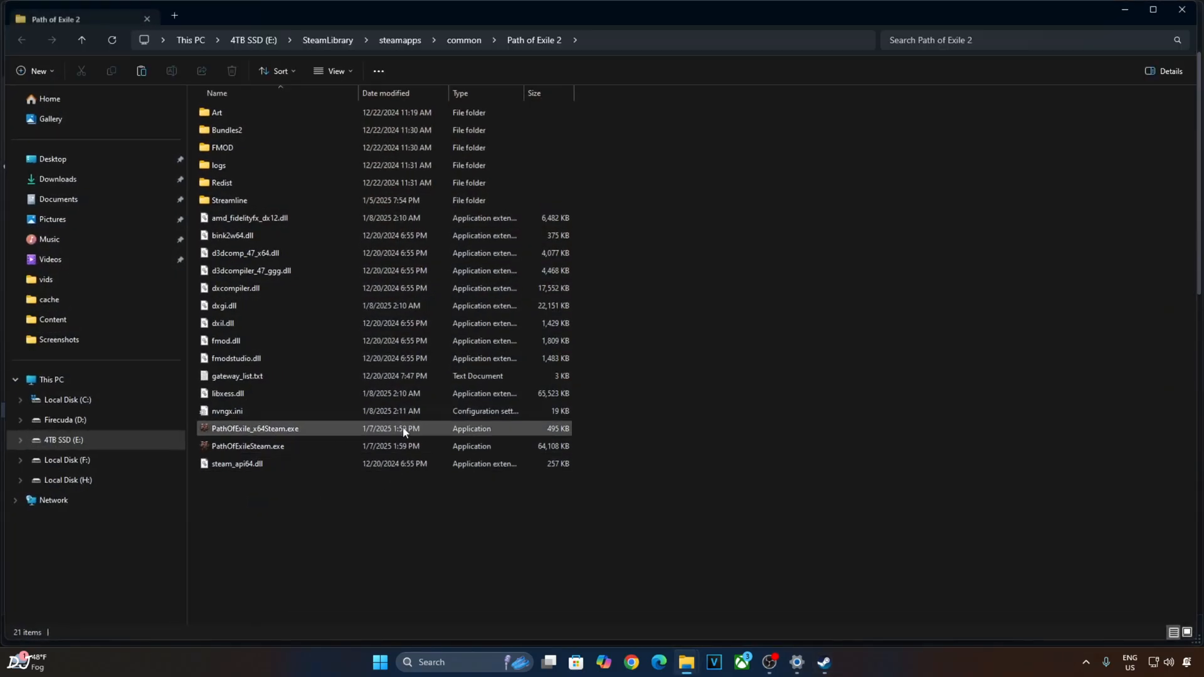
Put the newer nvngx_dlss.dll into Streamline, cancelling the accidental sl.common.dll rename
left_click(229, 200)
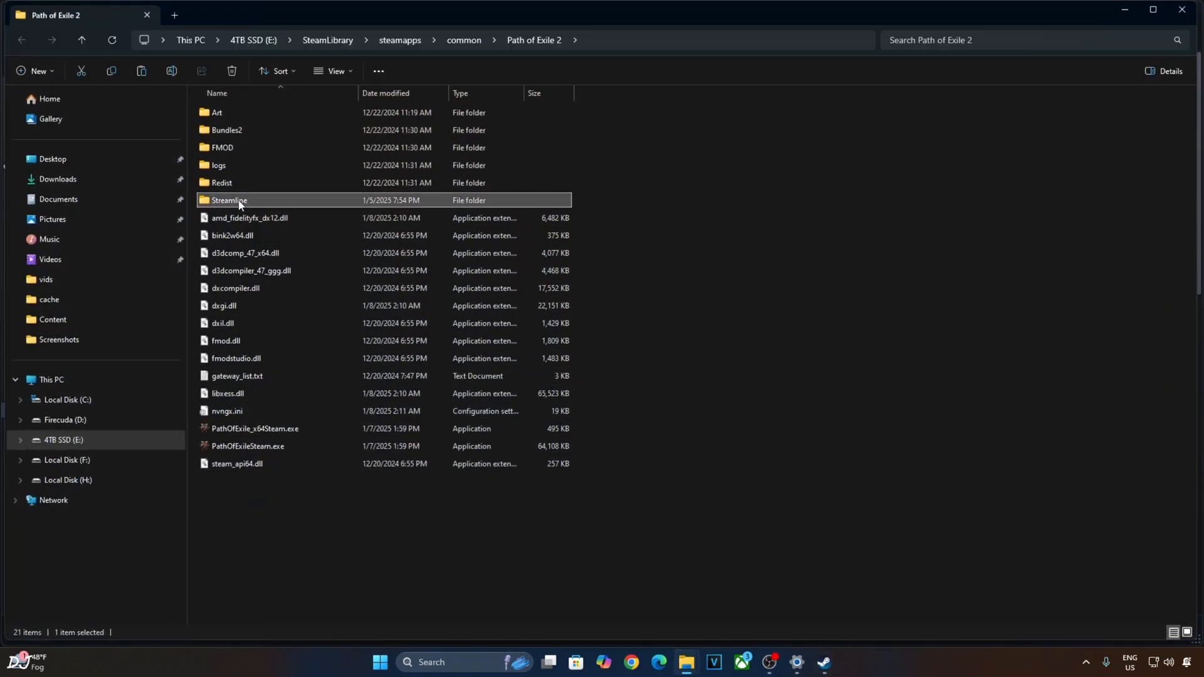
double_click(230, 200)
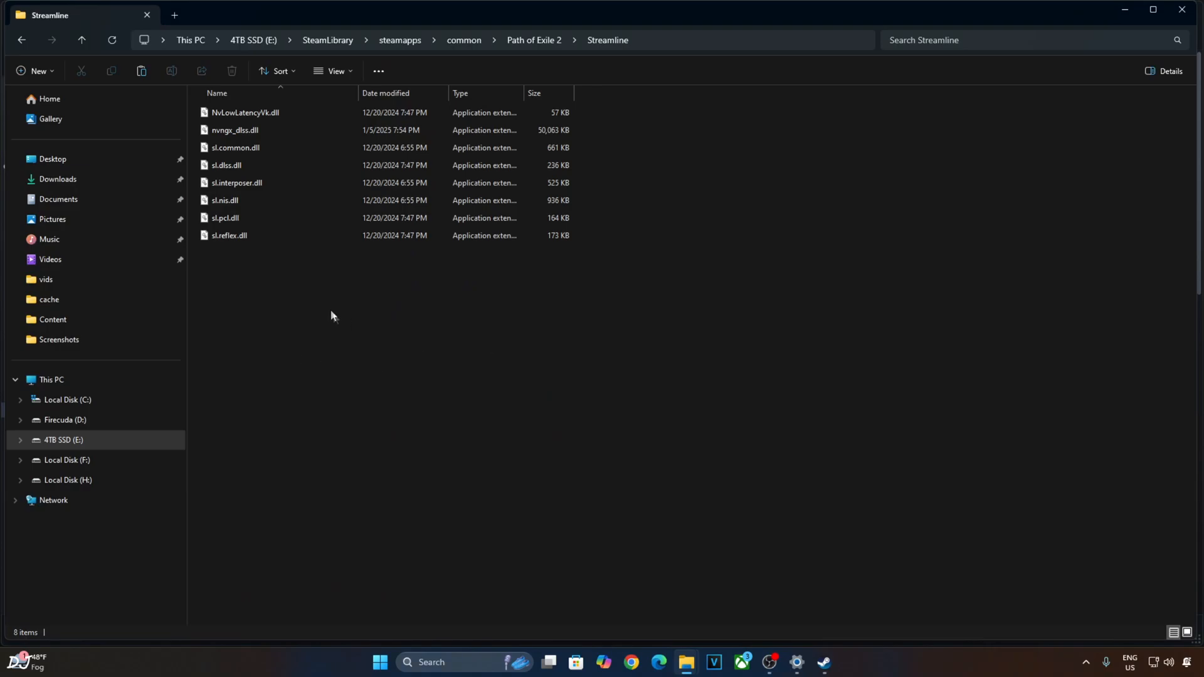
key("F2")
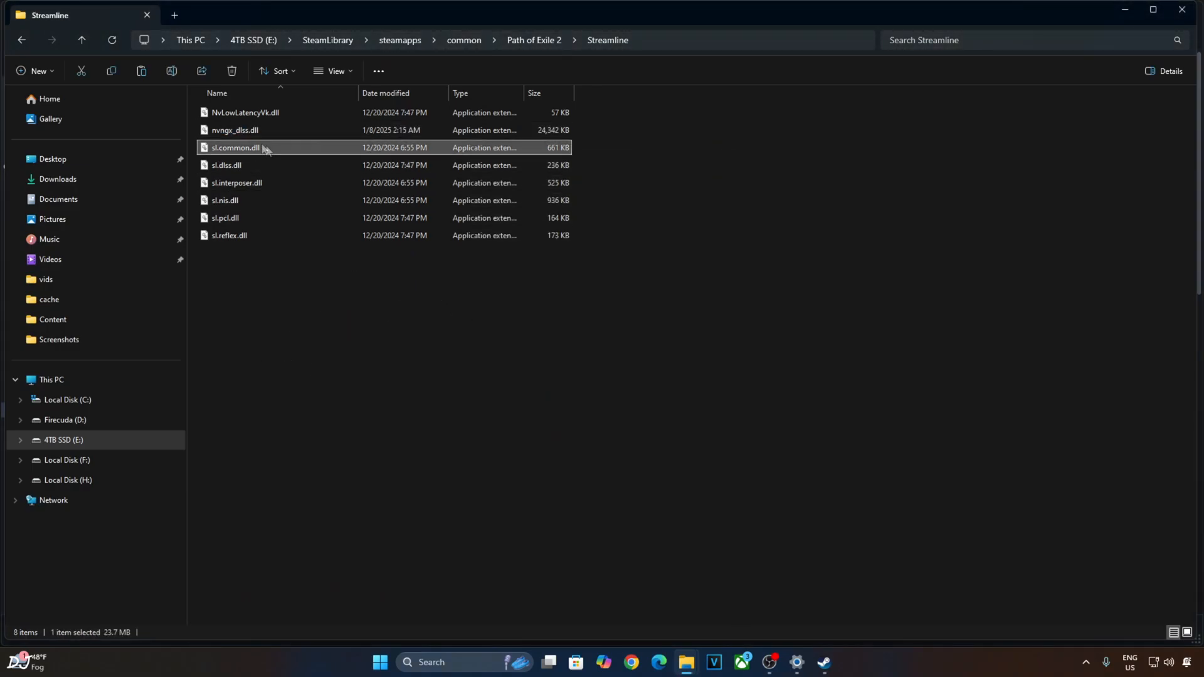
key("F2")
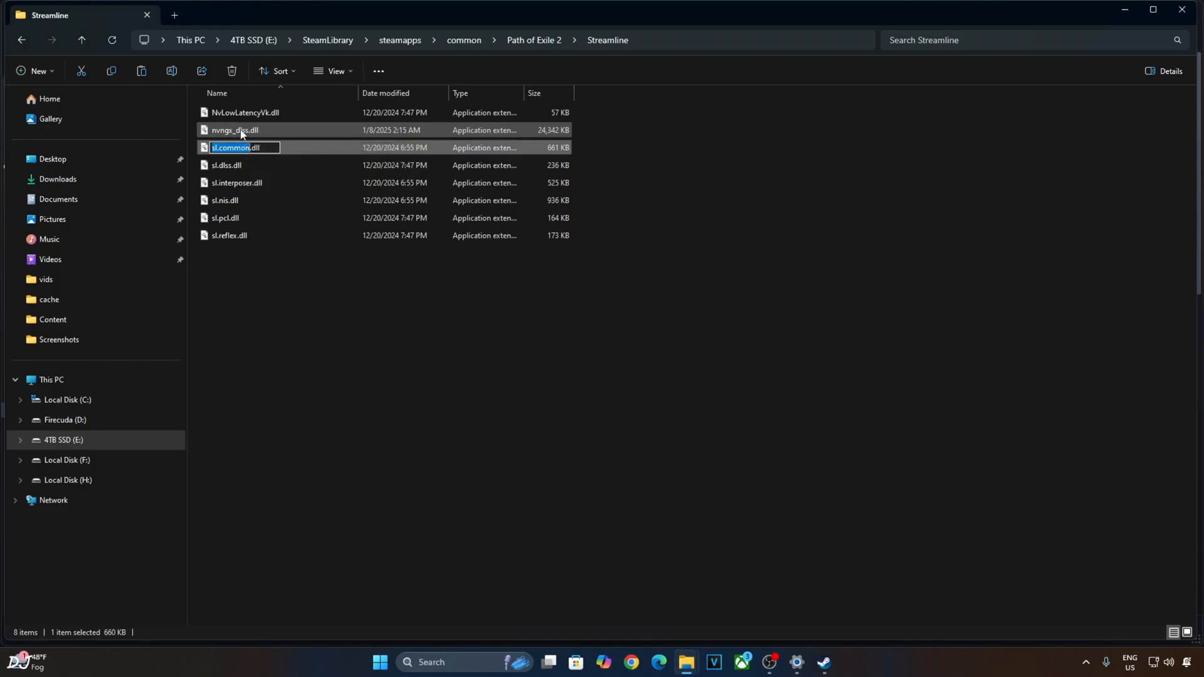
left_click(827, 666)
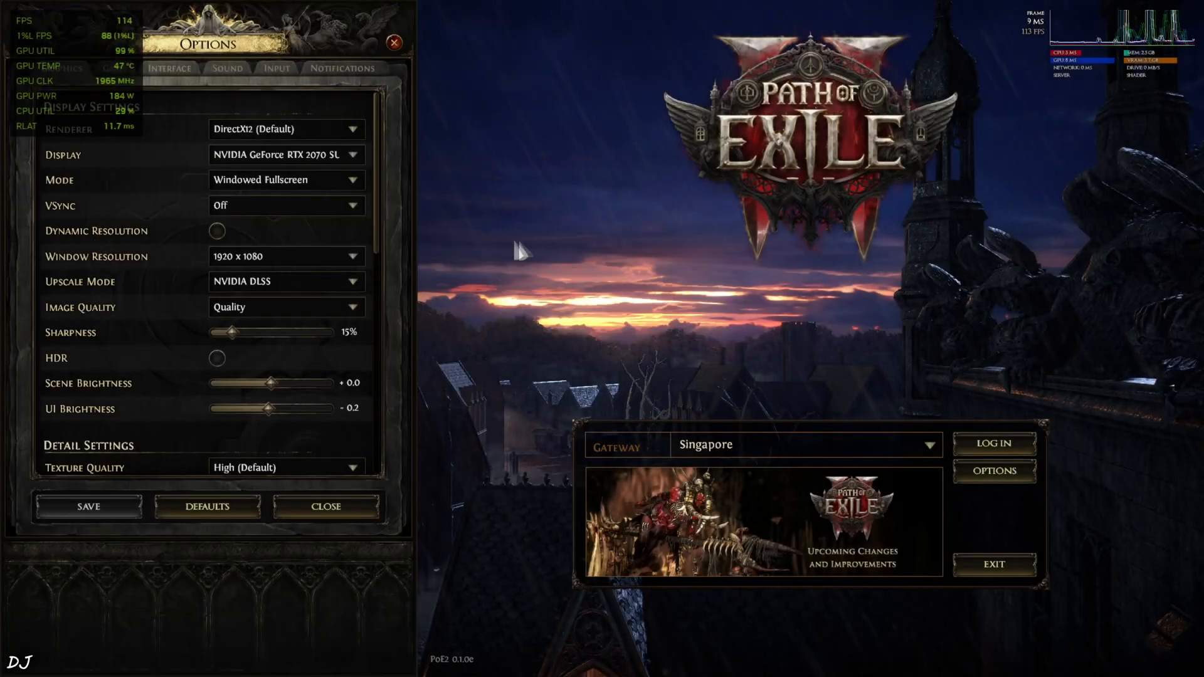
mouse_move(266, 132)
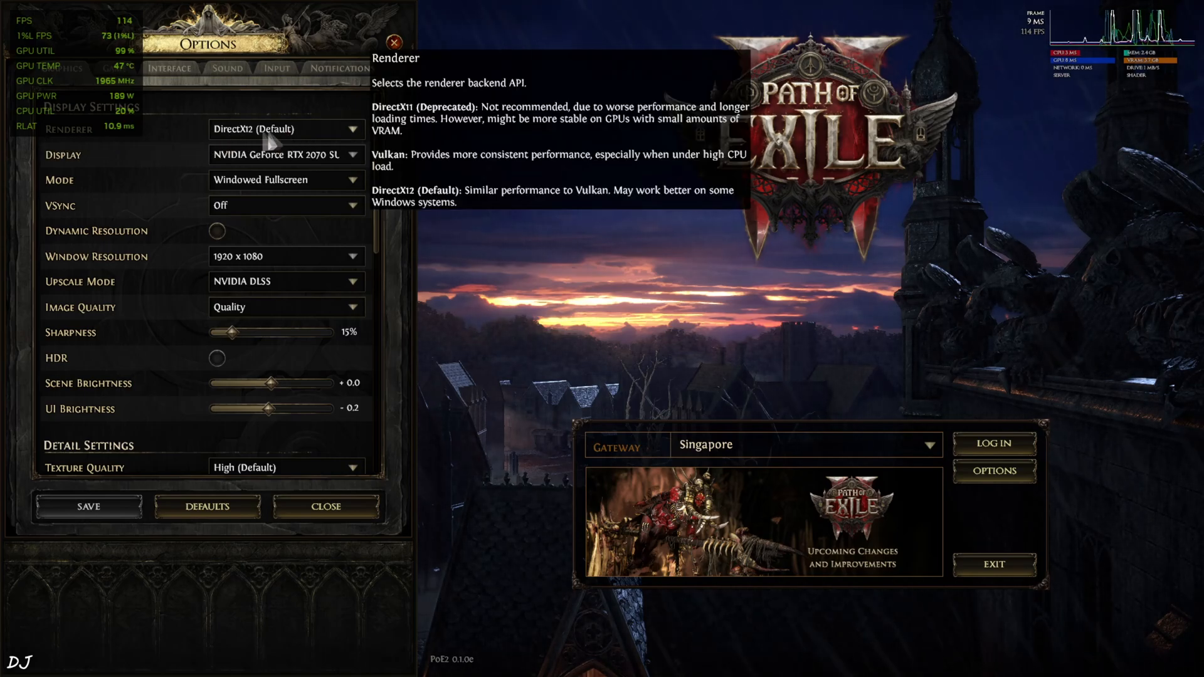
mouse_move(400, 130)
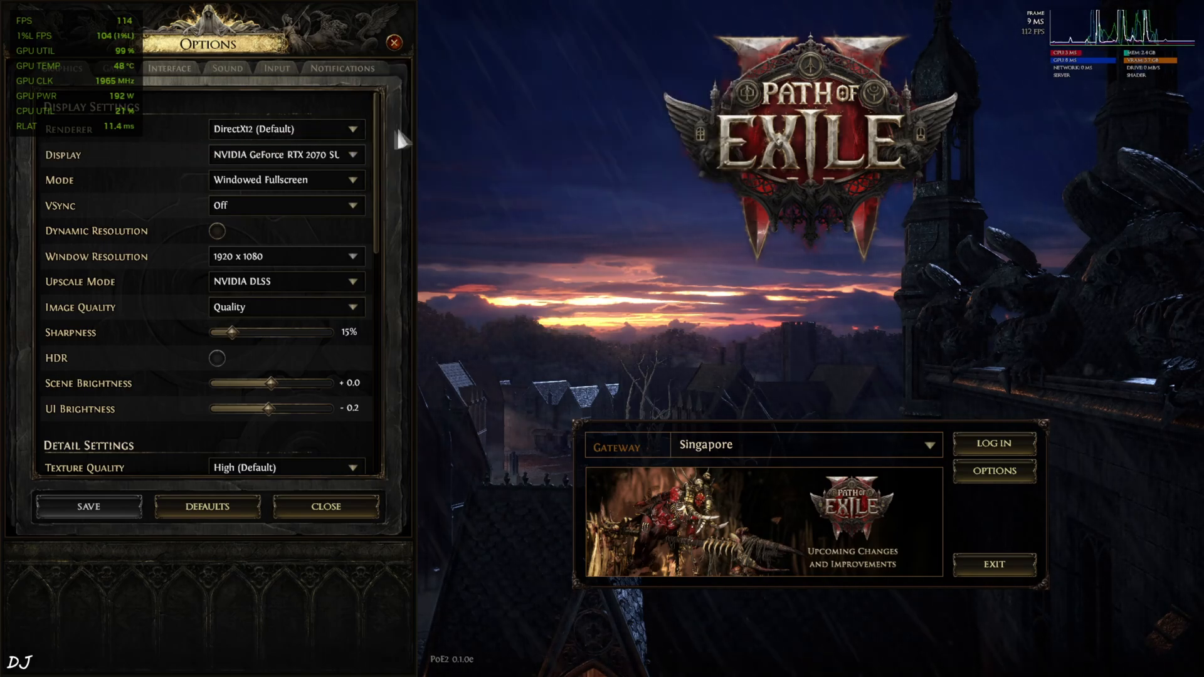
mouse_move(335, 182)
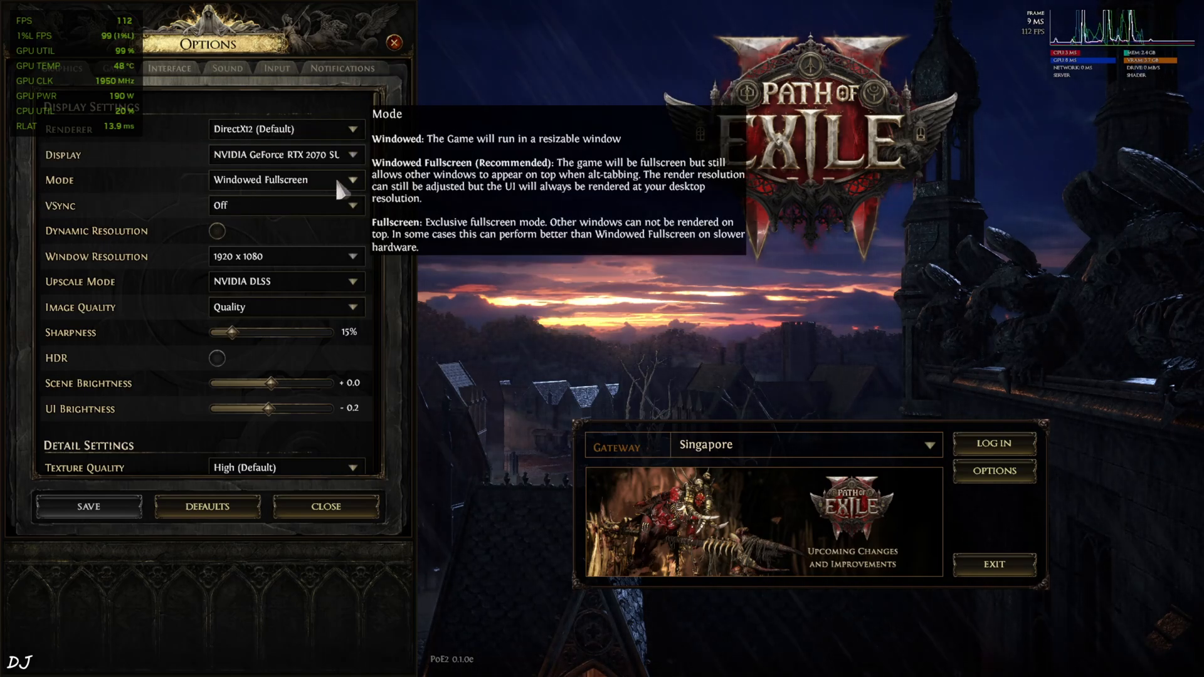
mouse_move(317, 205)
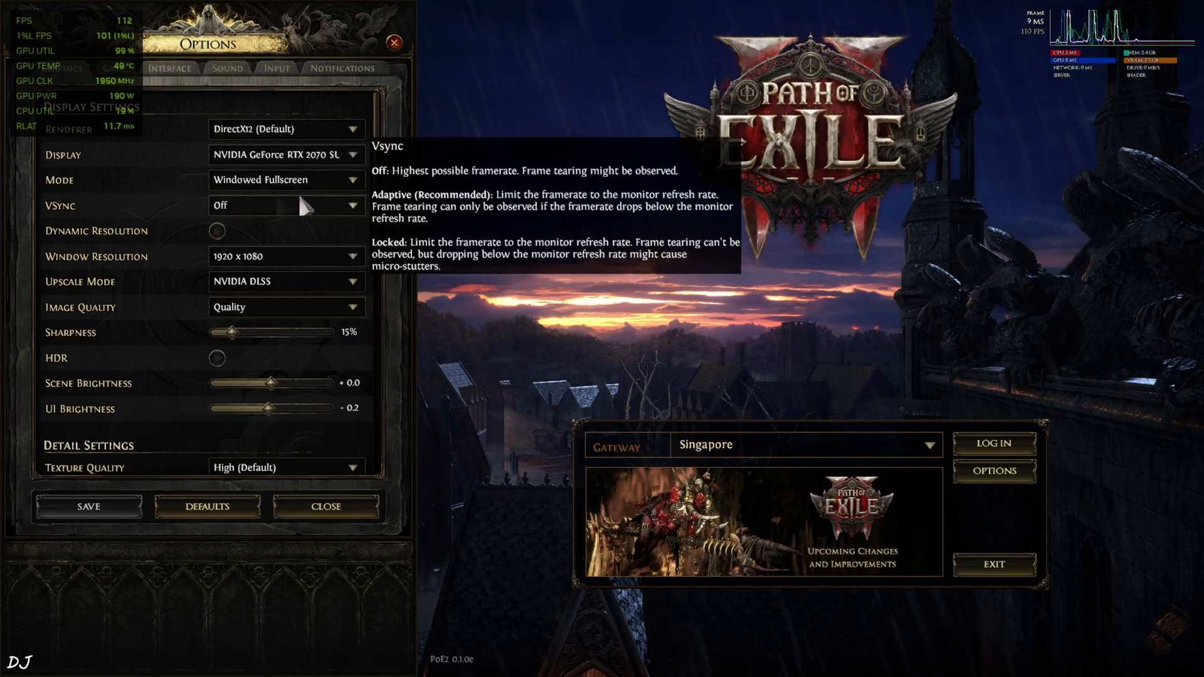
mouse_move(113, 282)
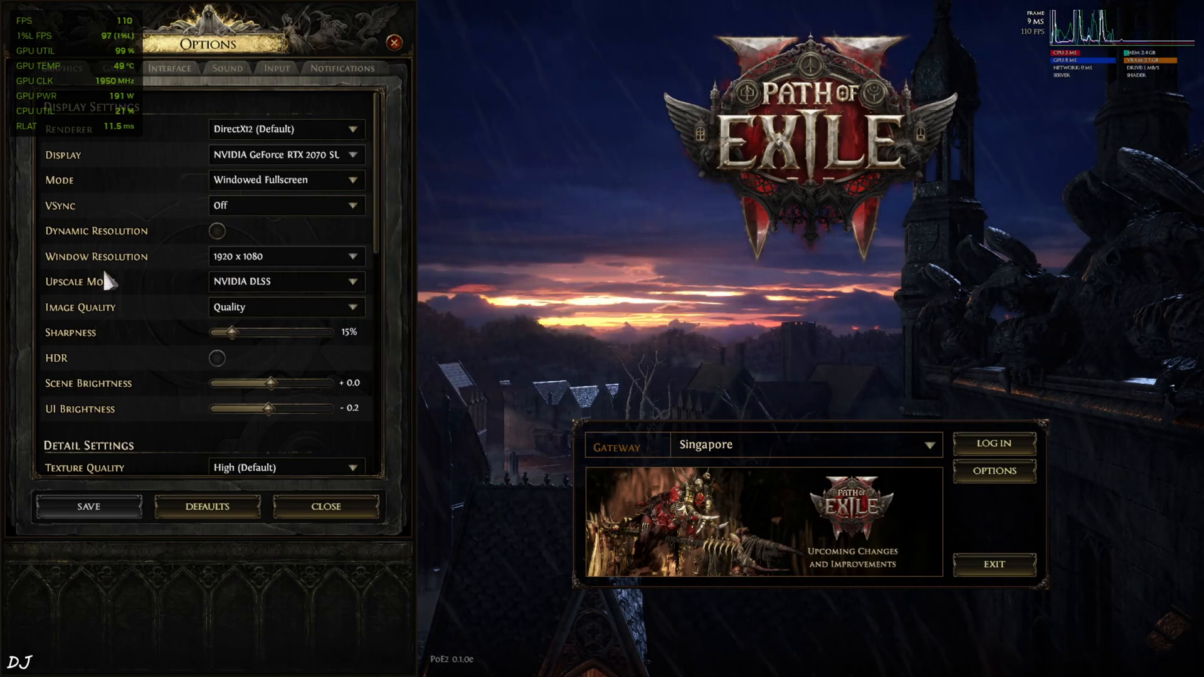
mouse_move(94, 312)
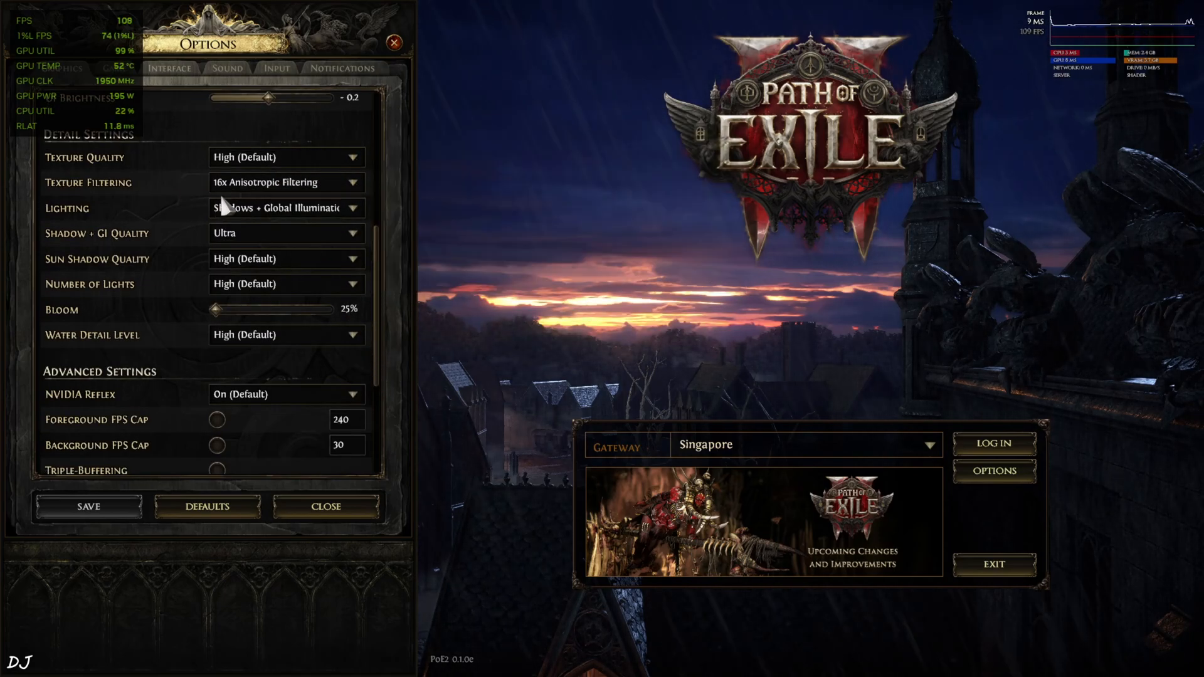
mouse_move(179, 245)
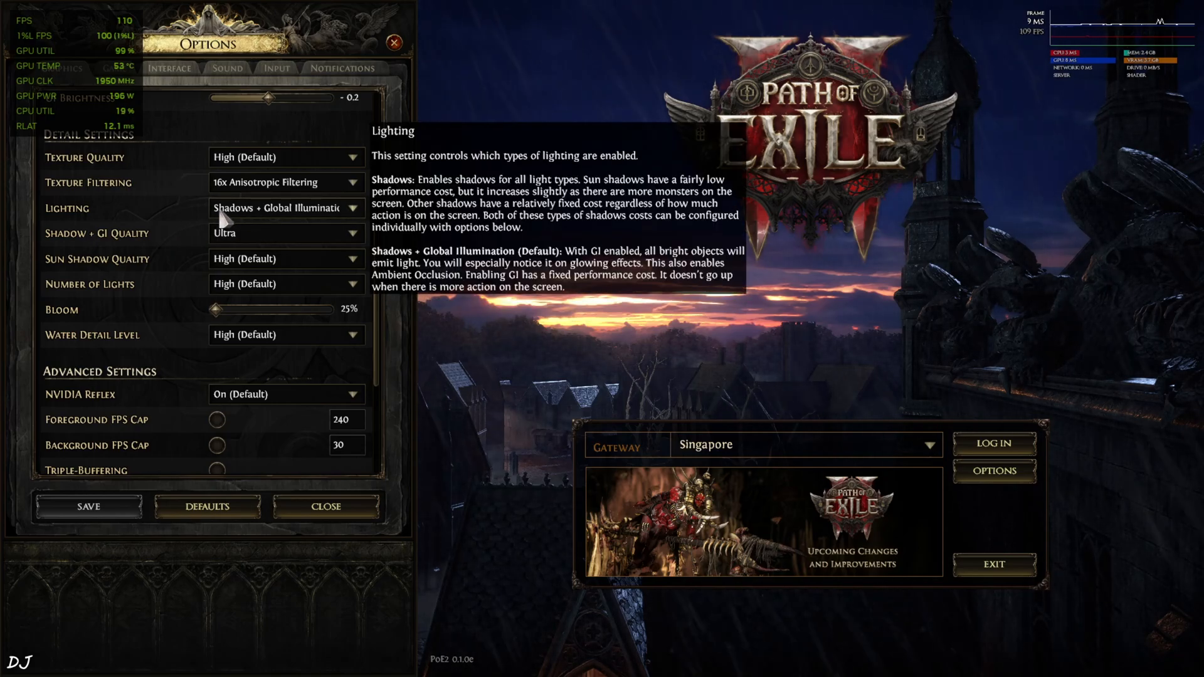
mouse_move(180, 249)
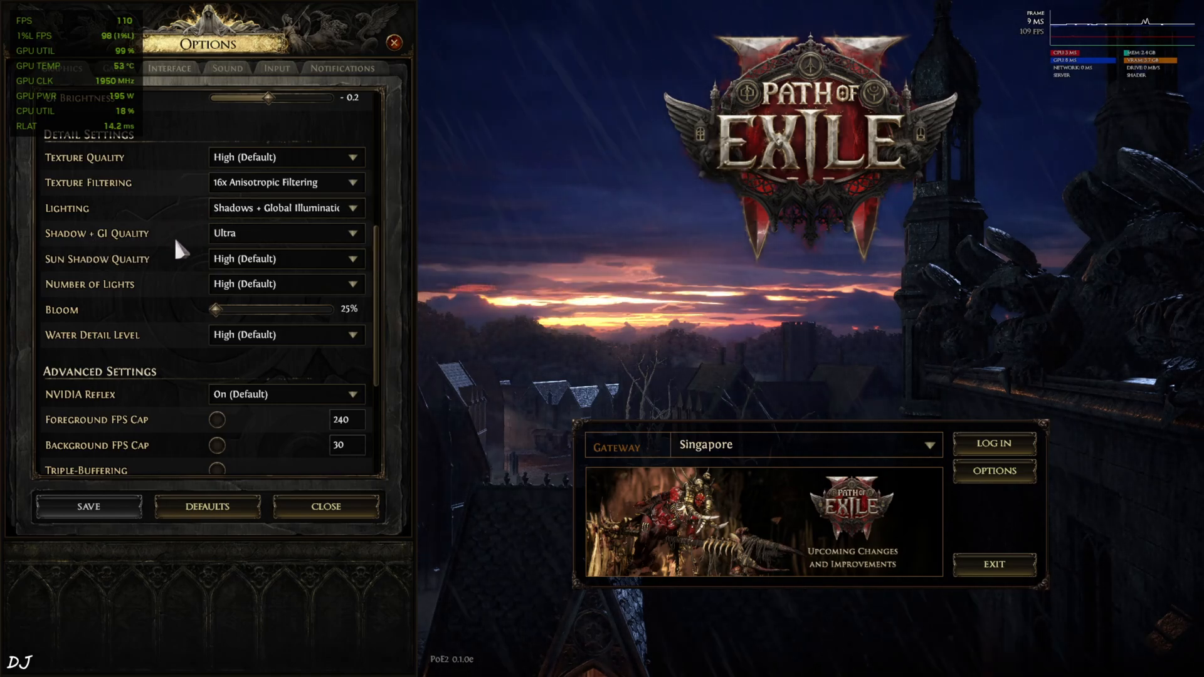
mouse_move(174, 289)
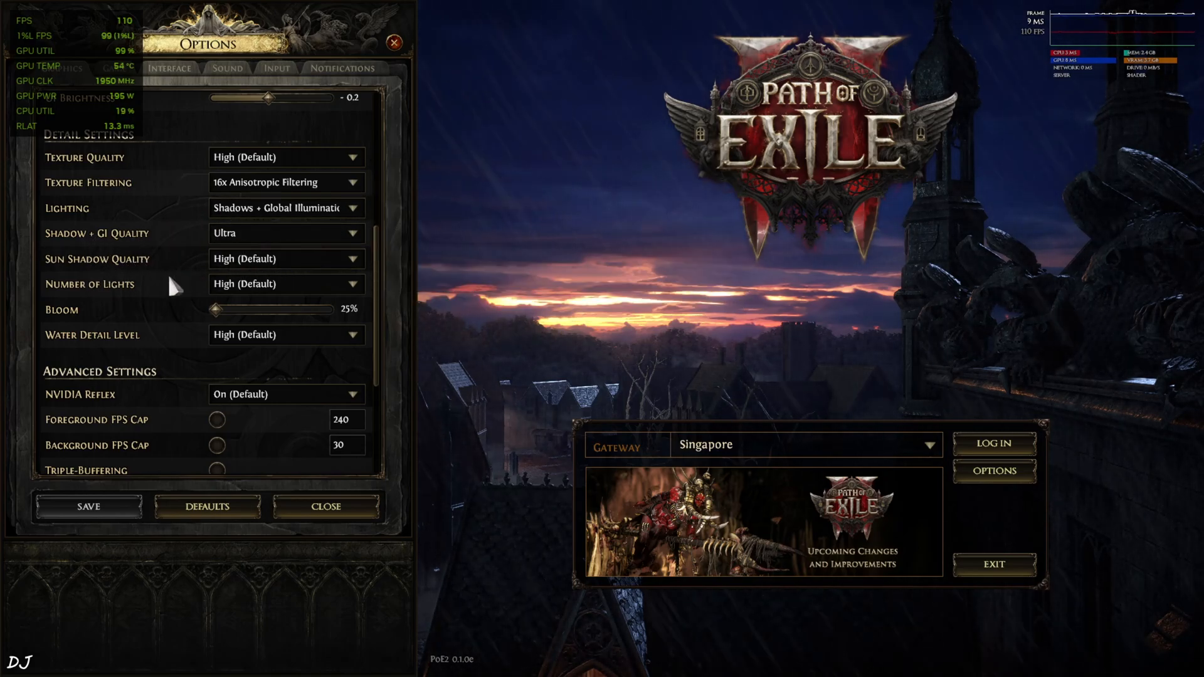
mouse_move(285, 284)
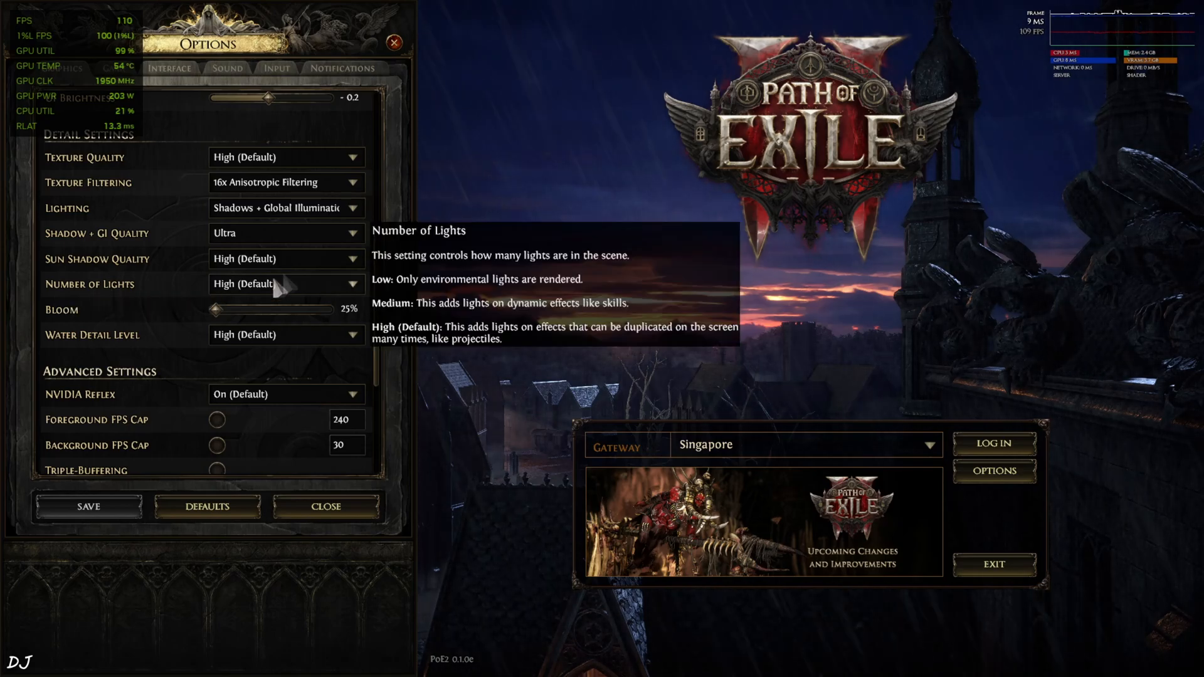
mouse_move(144, 361)
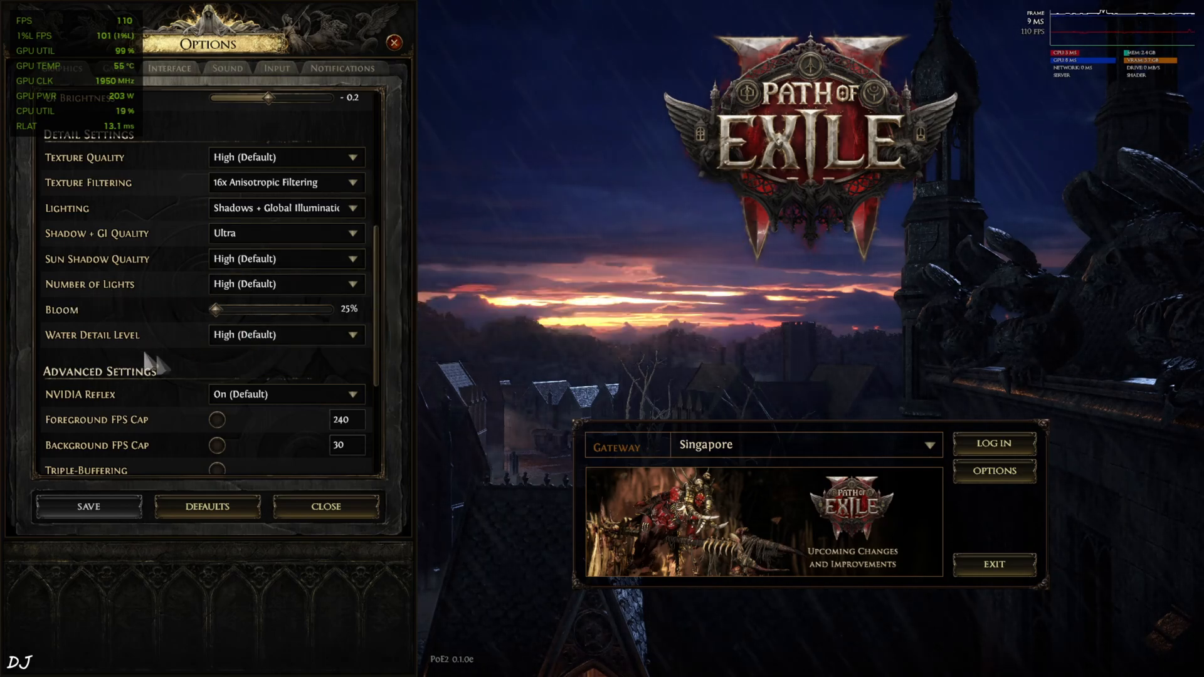
Scroll through Advanced Settings and Performance Metrics, then close the game options
scroll("down", 3)
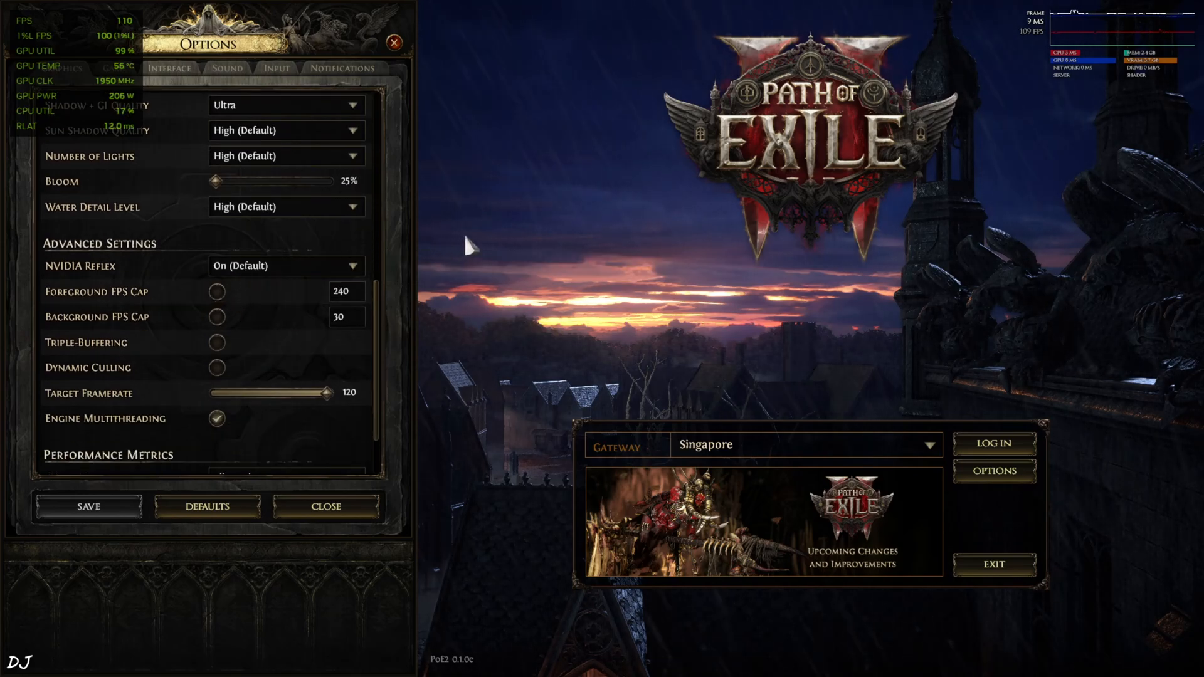
mouse_move(180, 408)
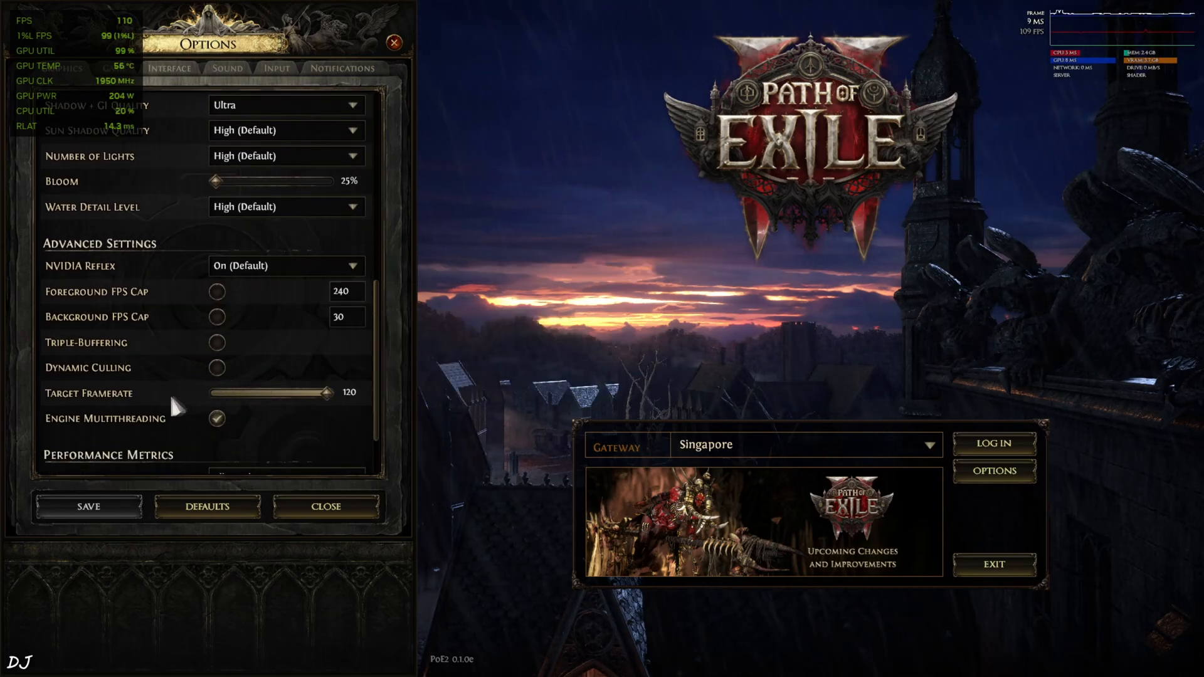
mouse_move(161, 390)
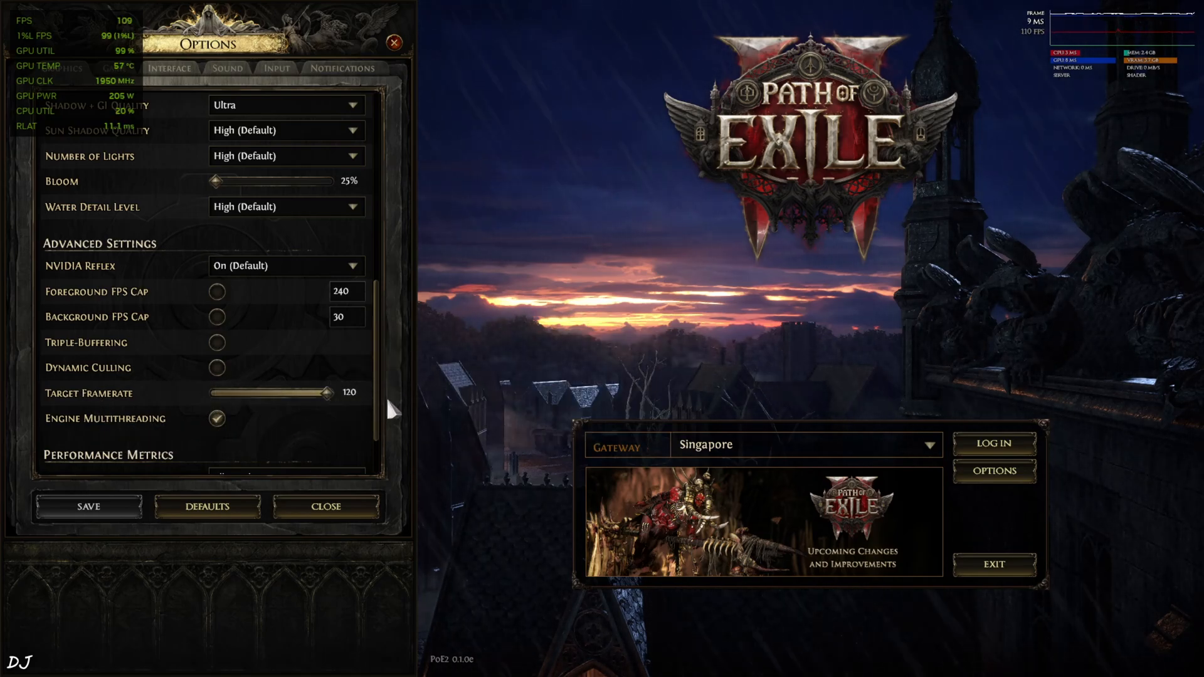
scroll("down", 3)
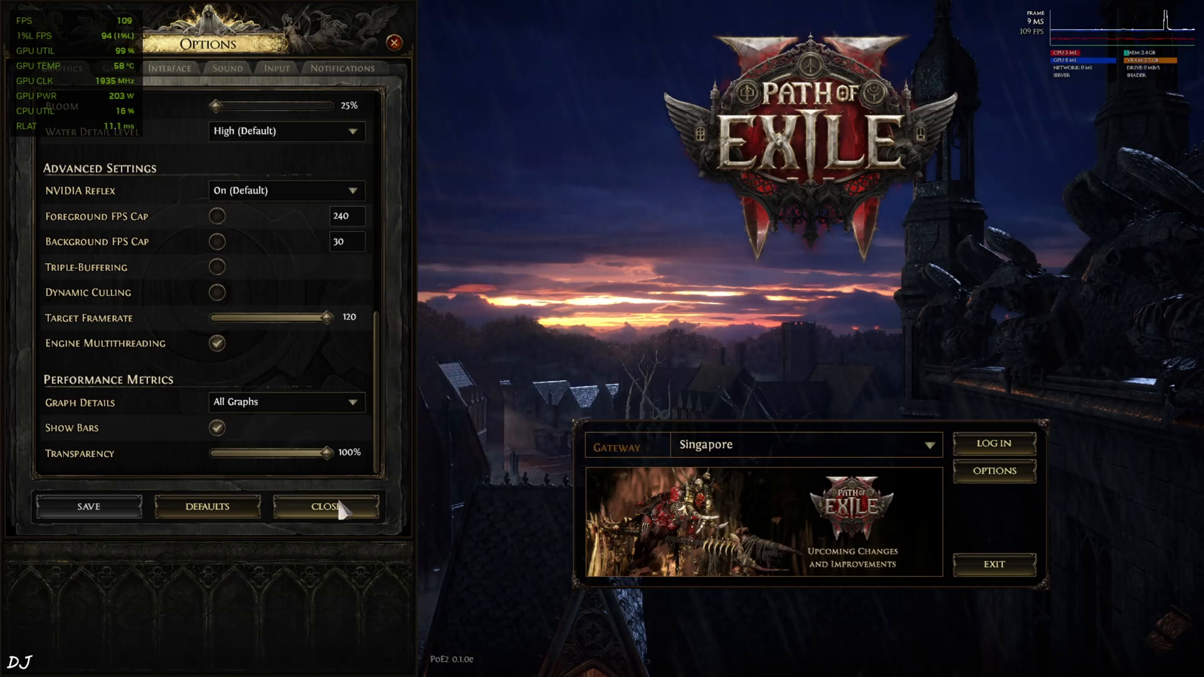
left_click(325, 506)
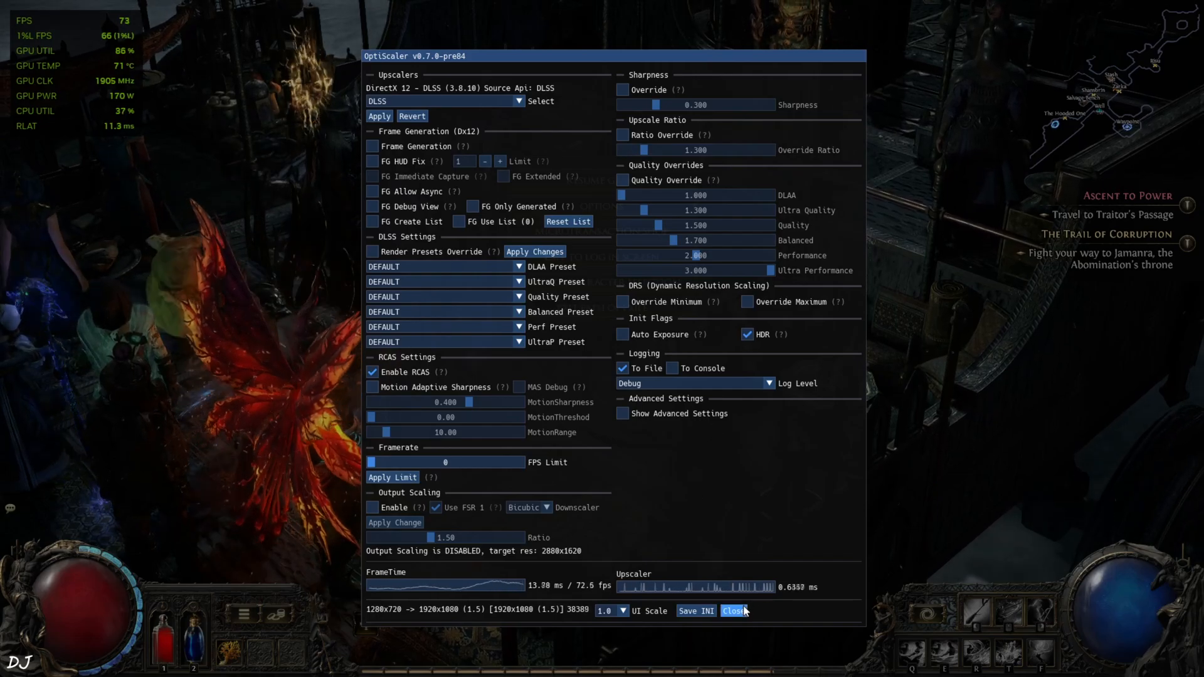
Close the OptiScaler overlay showing DLSS 3.8.10 and resume the game
left_click(731, 610)
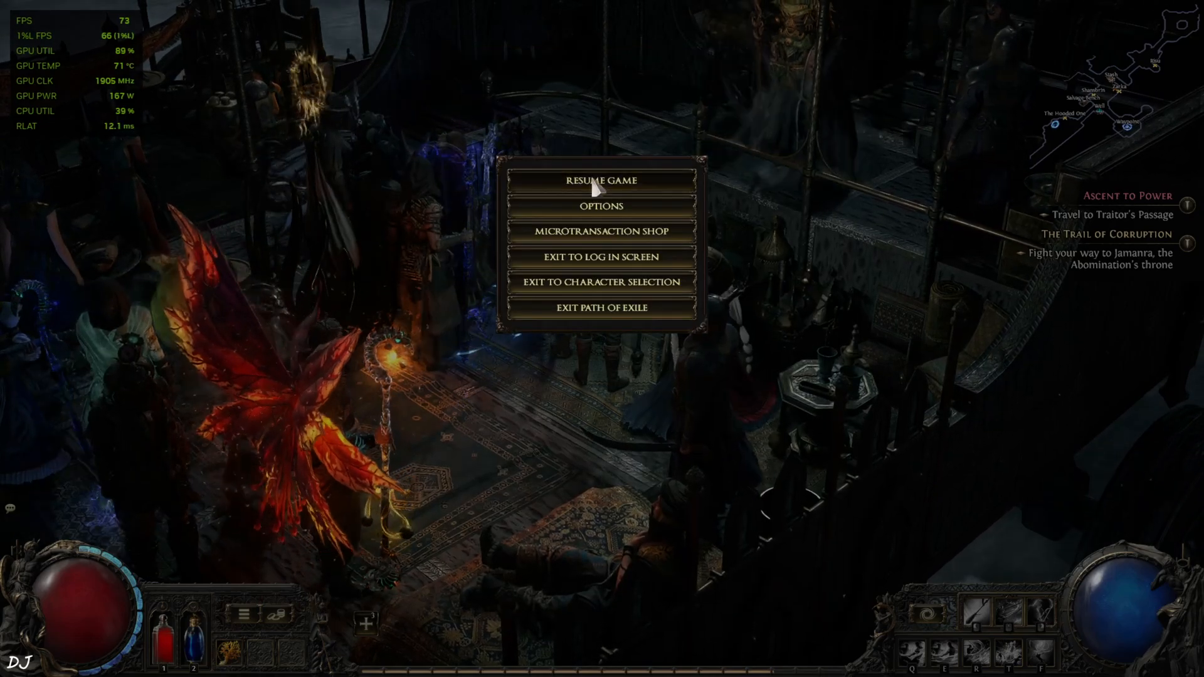
left_click(601, 181)
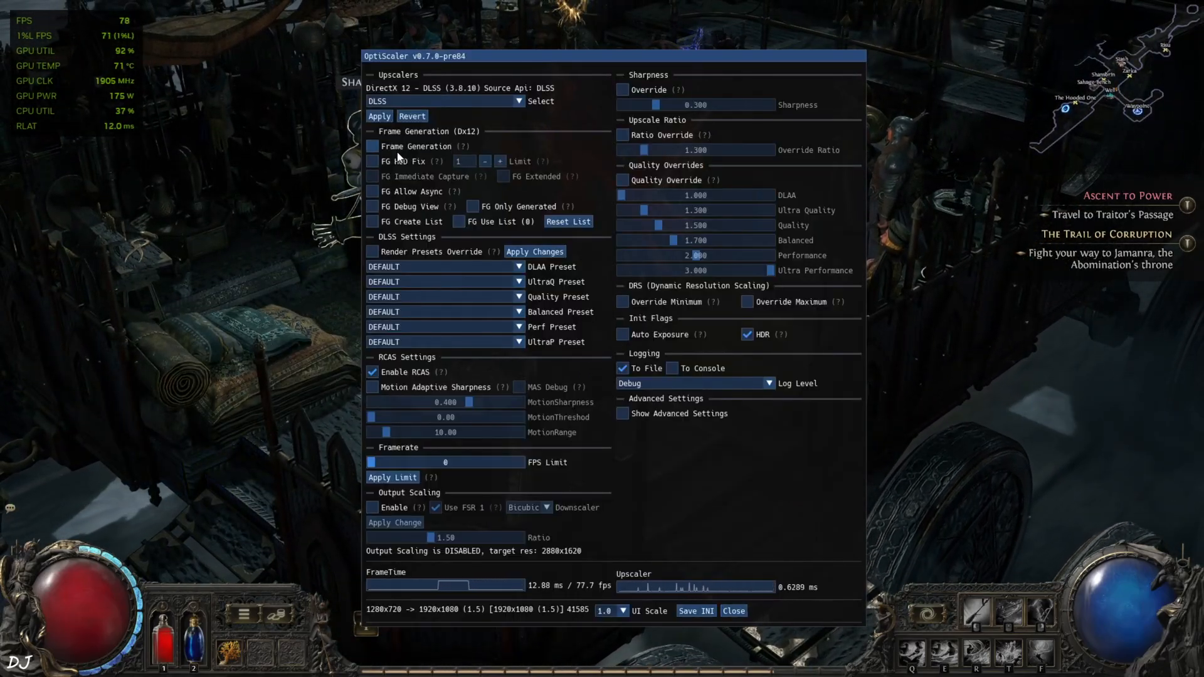
Enable OptiScaler frame generation with FG HUD Fix at limit 8, leaving FG Debug View off
left_click(372, 146)
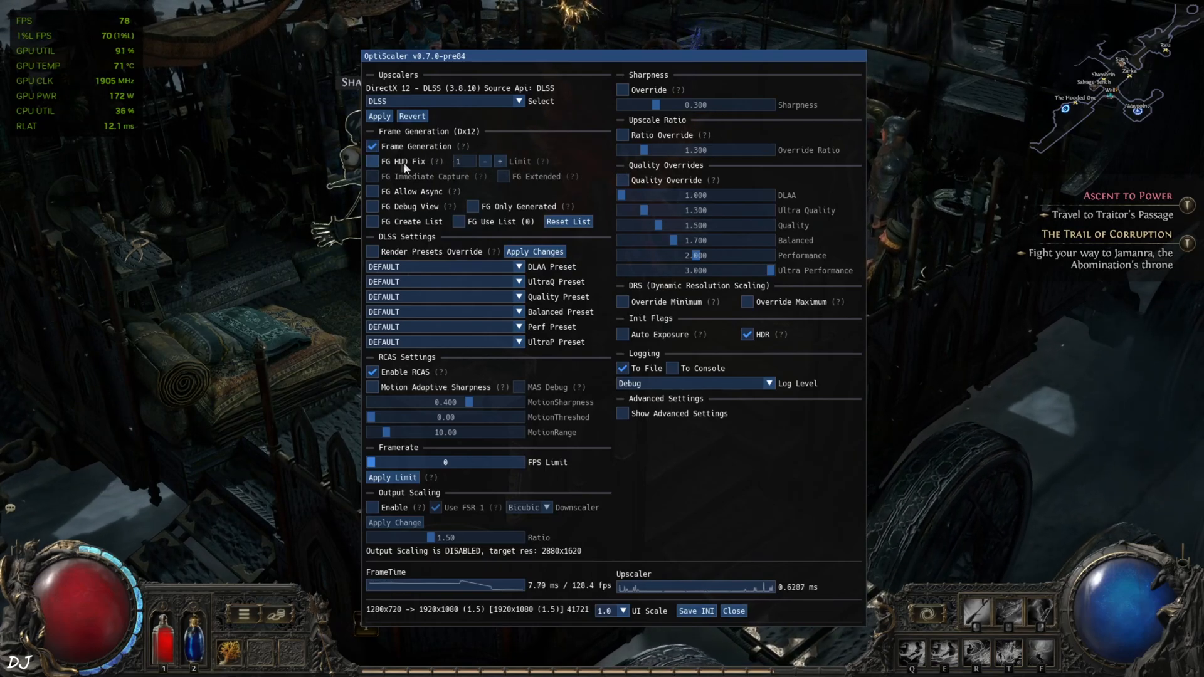
left_click(371, 162)
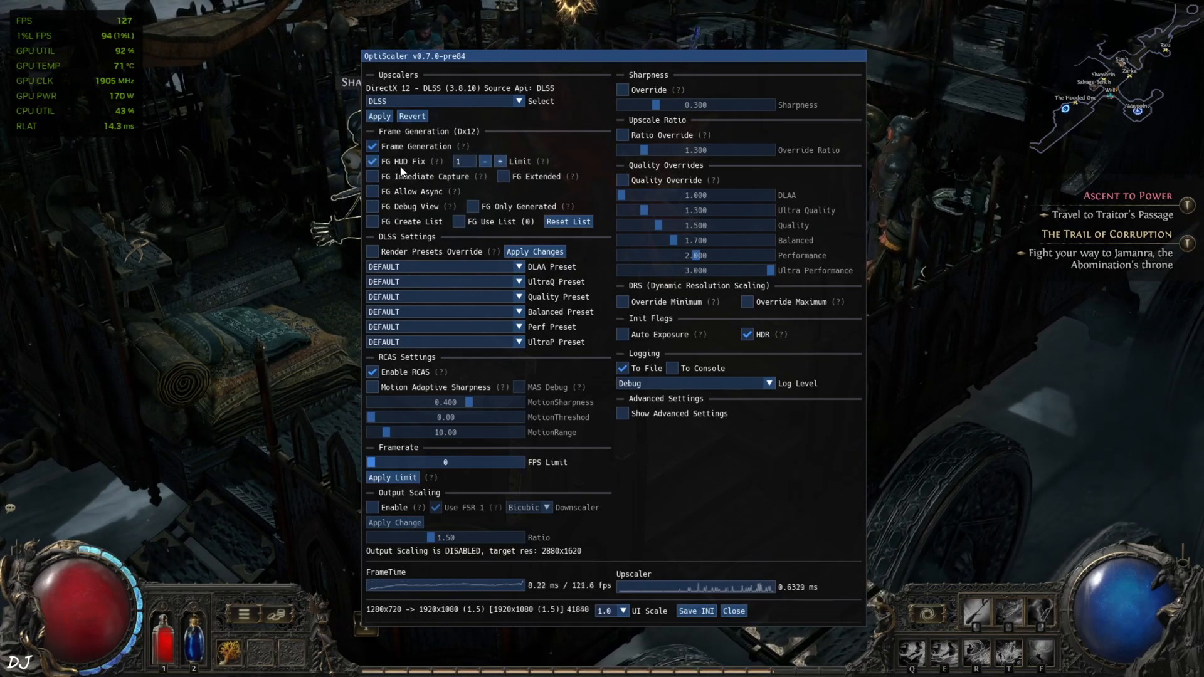
left_click(499, 161)
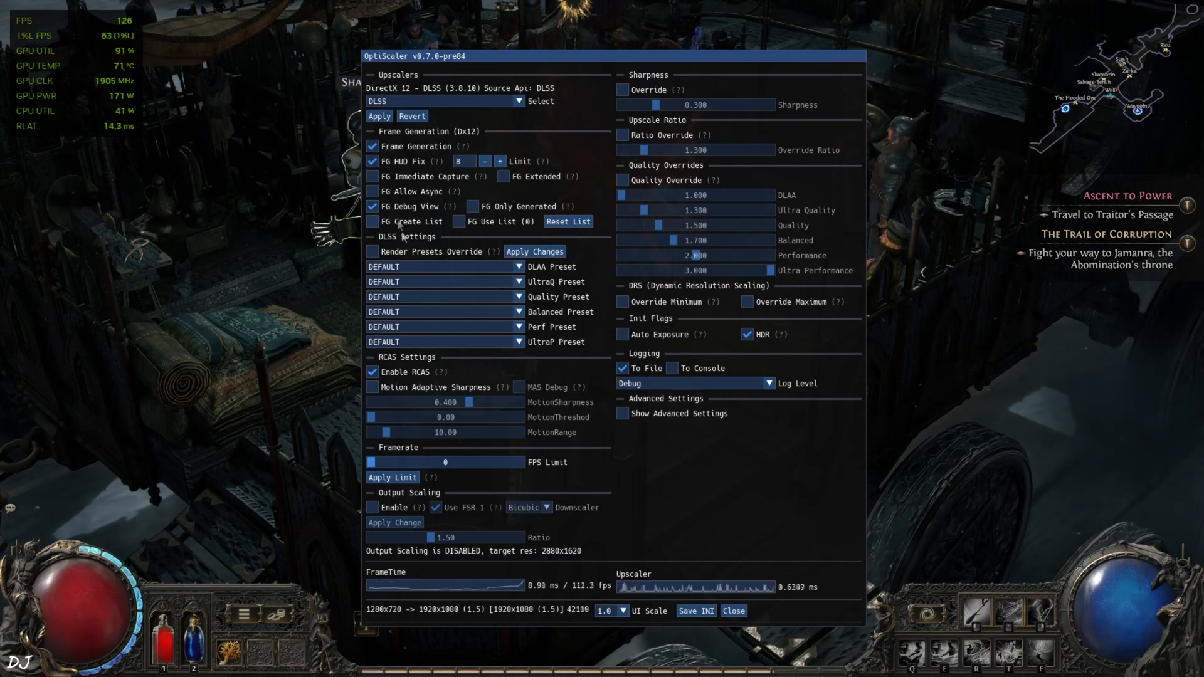
left_click(733, 611)
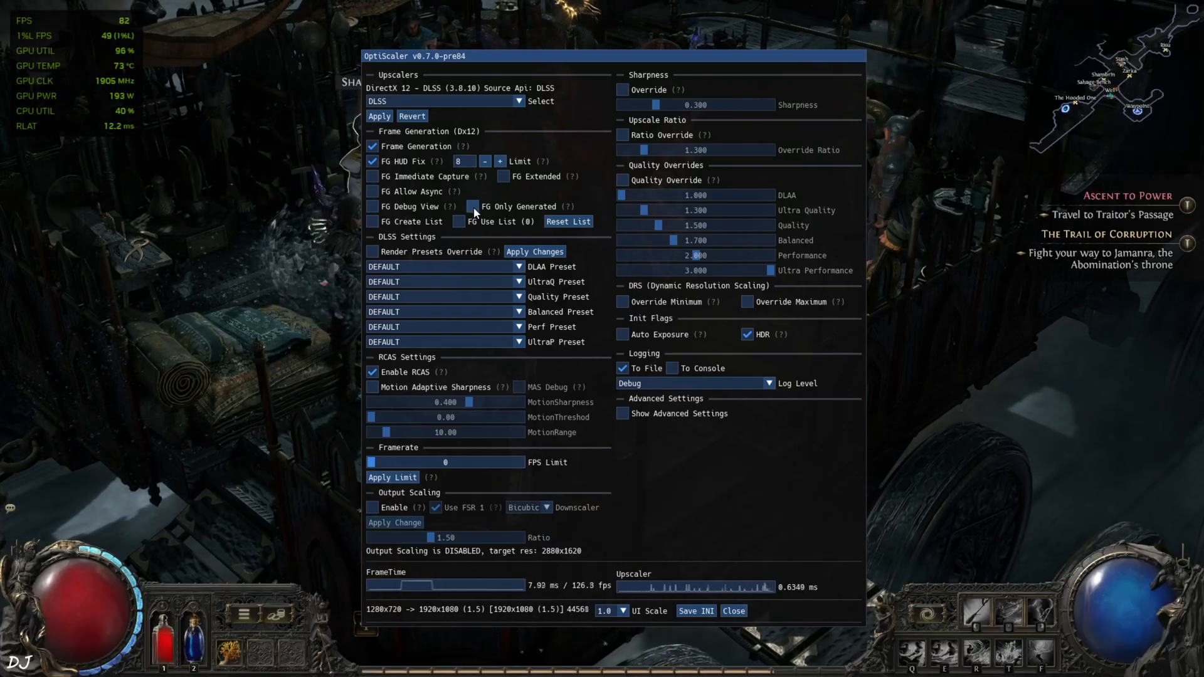
left_click(733, 611)
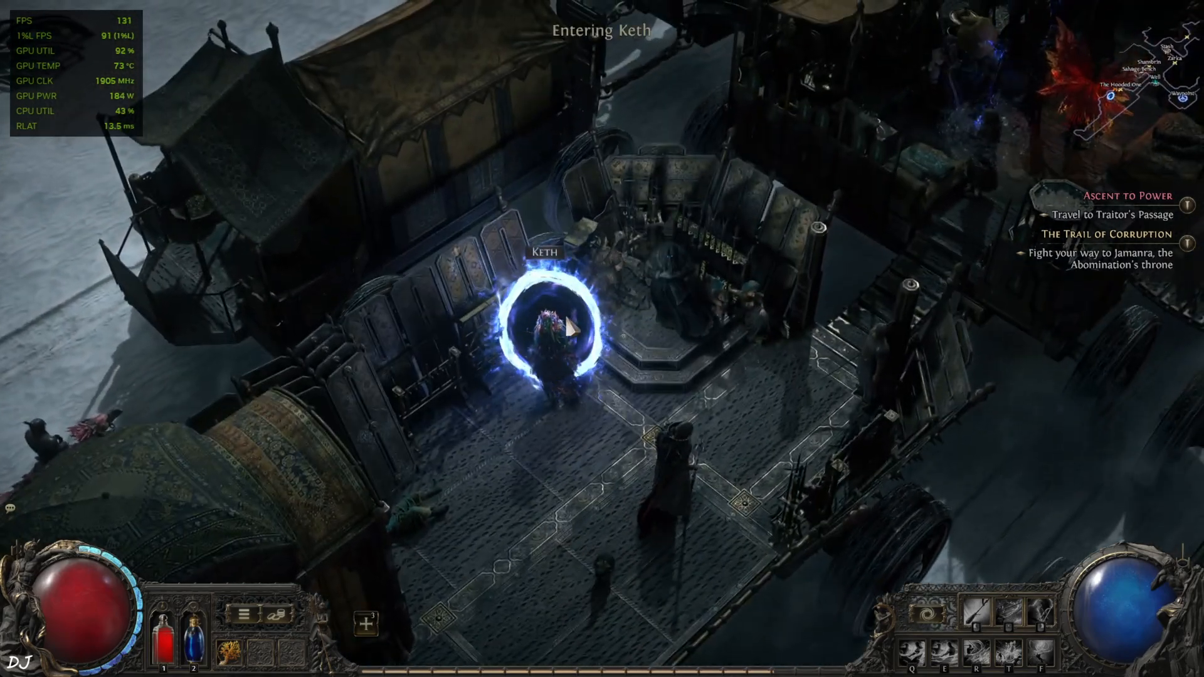
Walk the character through Keth's desert while the overlay shows about 145 fps
left_click(553, 331)
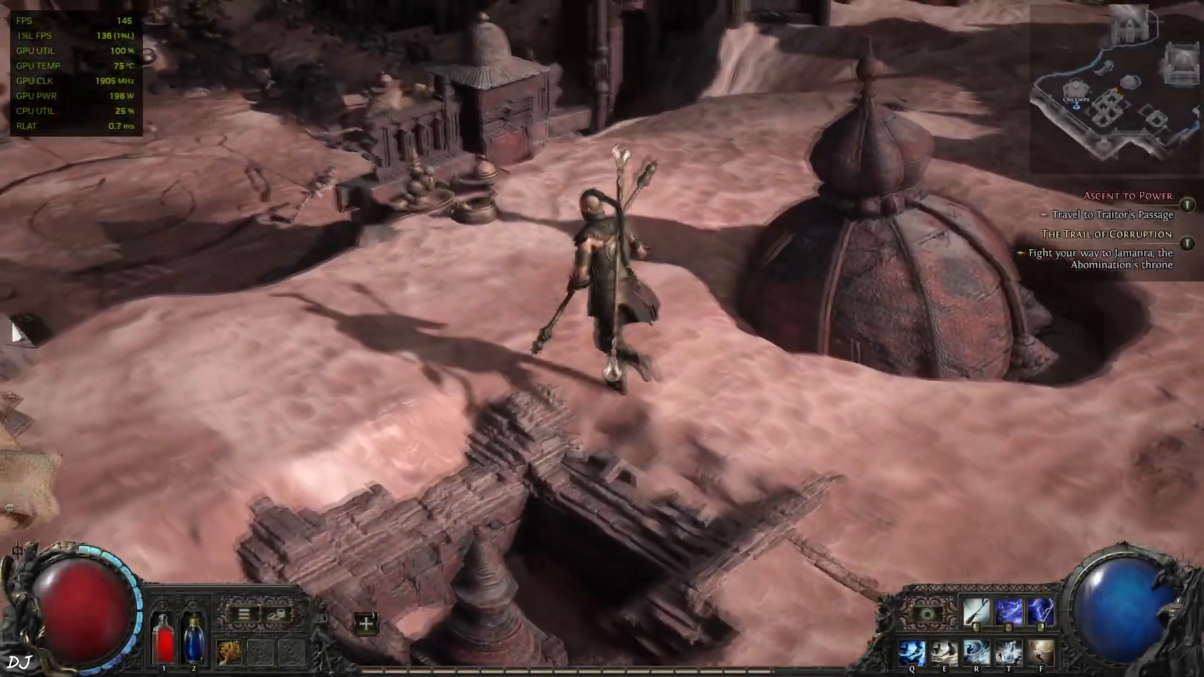